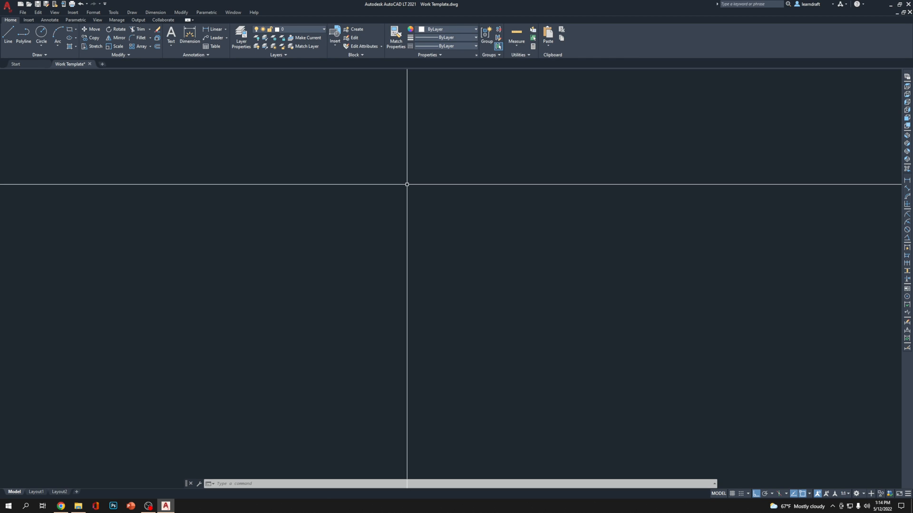
mouse_move(401, 193)
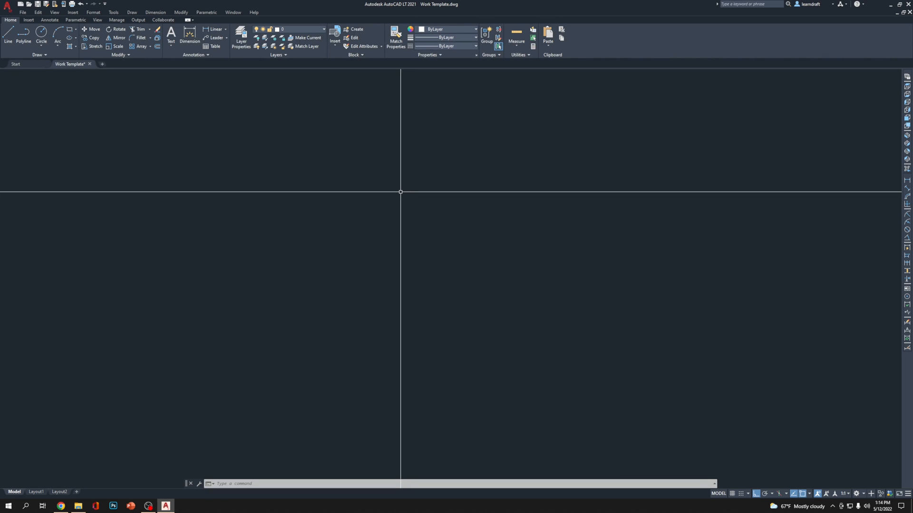
Step: Create an attribute definition tagged Name with the ATT command
text(ATT)
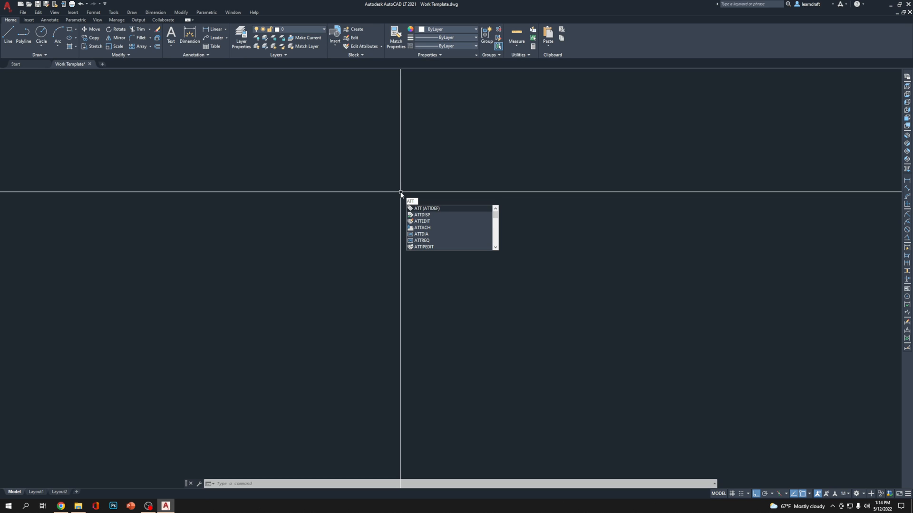
mouse_move(427, 208)
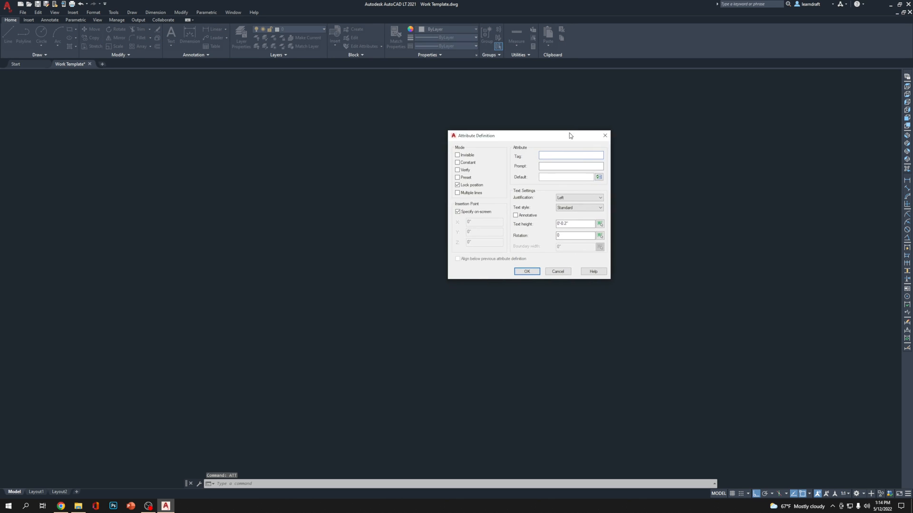
drag(474, 135, 425, 171)
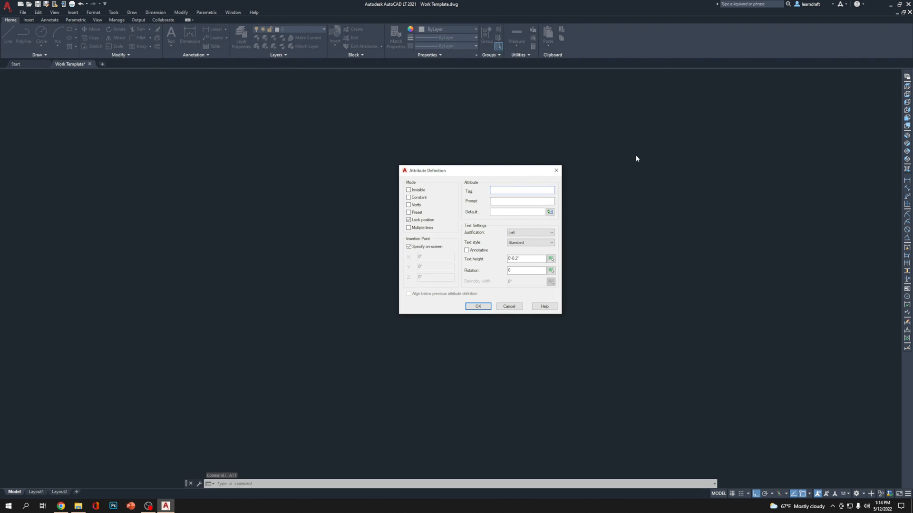
click(521, 190)
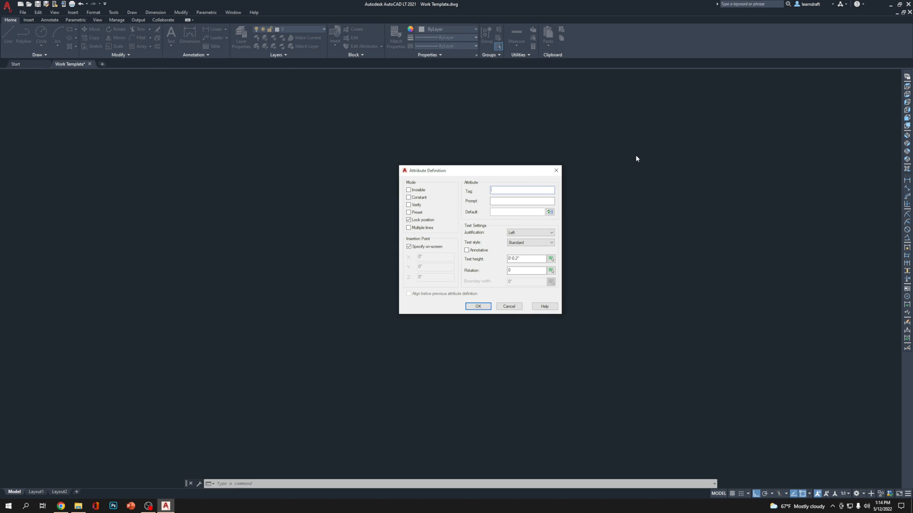
text(Name)
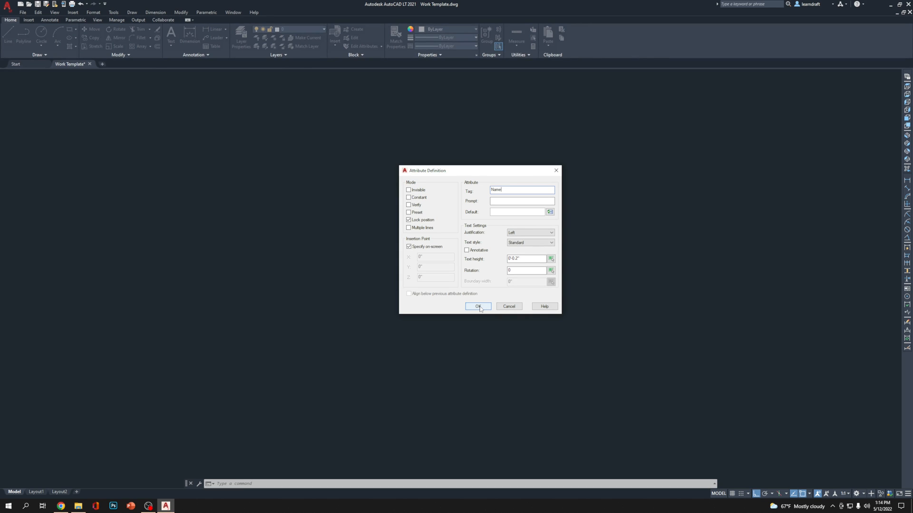
click(478, 307)
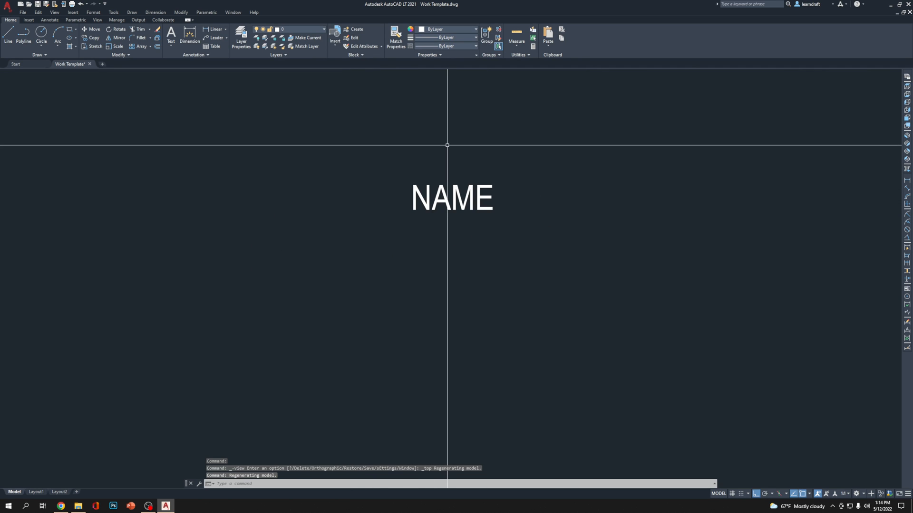
mouse_move(529, 155)
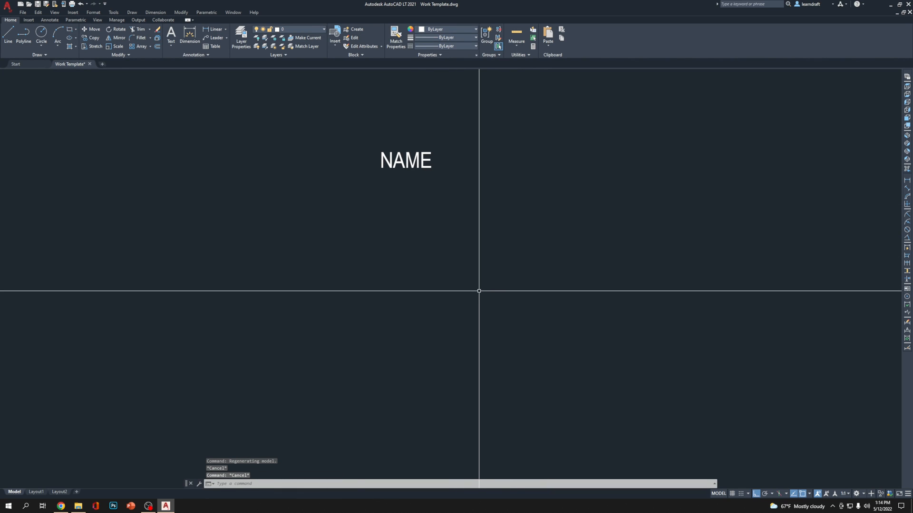
Step: Place NAME, copy its row box into four rows, and delete the three lower NAME copies
click(352, 194)
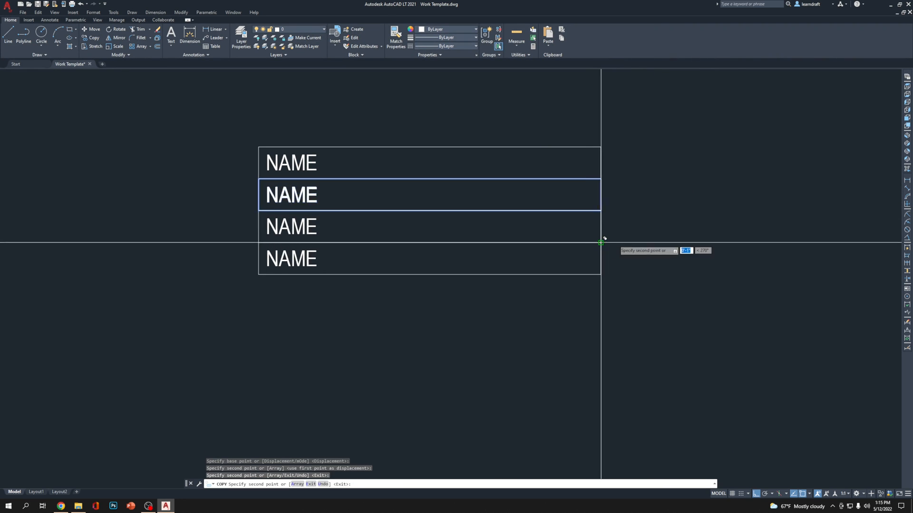
key(Escape)
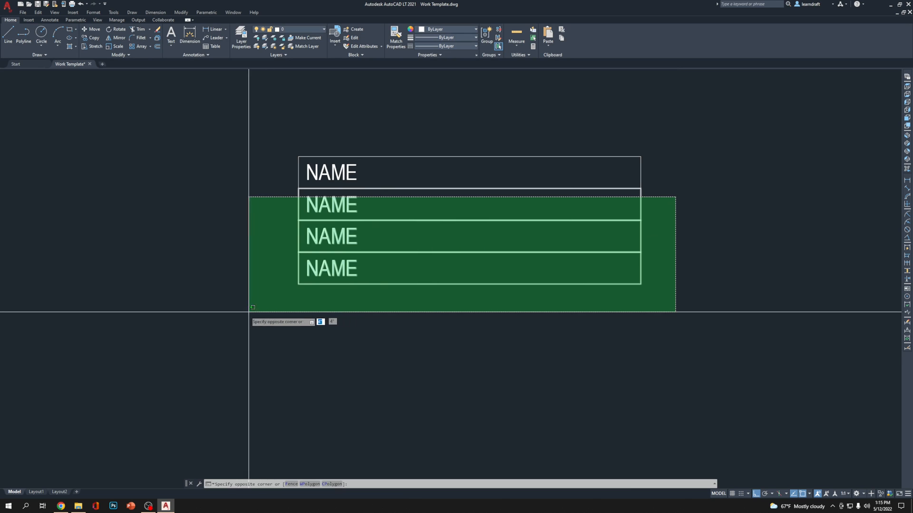
key(Escape)
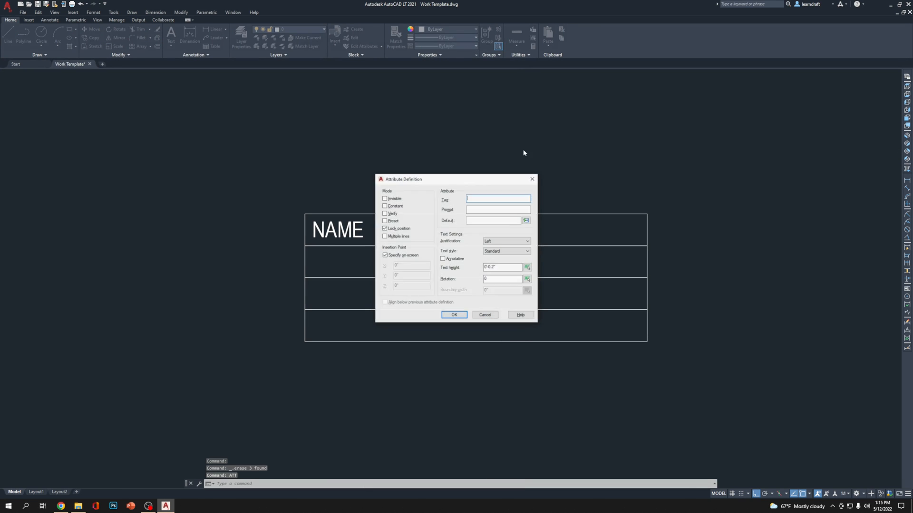
mouse_move(498, 198)
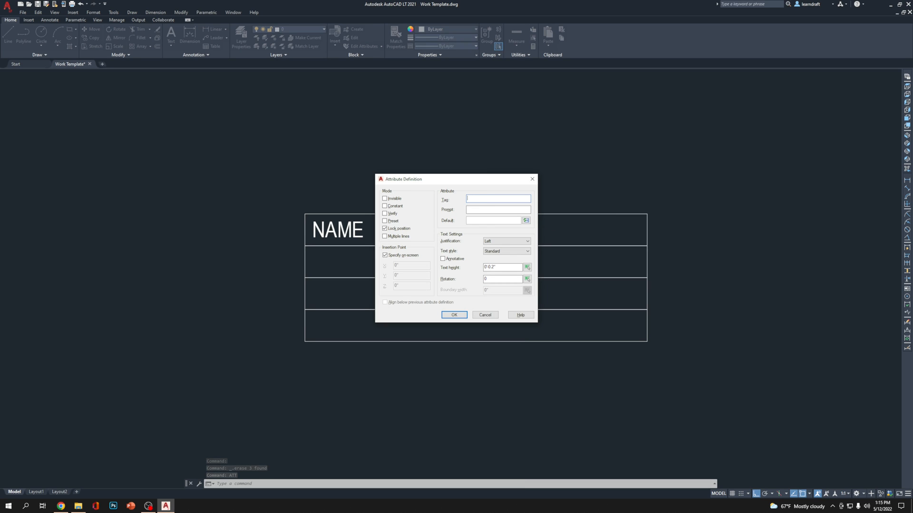
Step: Define Cell and Date attributes and place them in rows two and three
text(Cell)
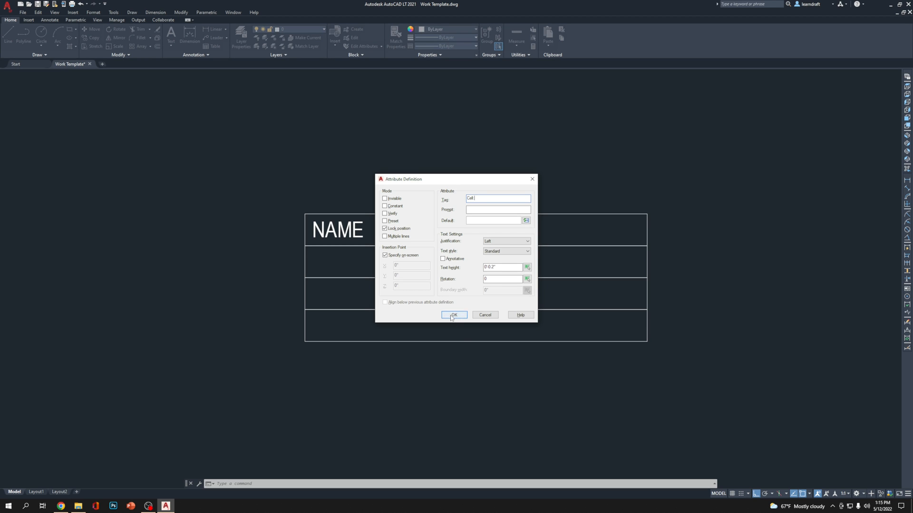
click(453, 315)
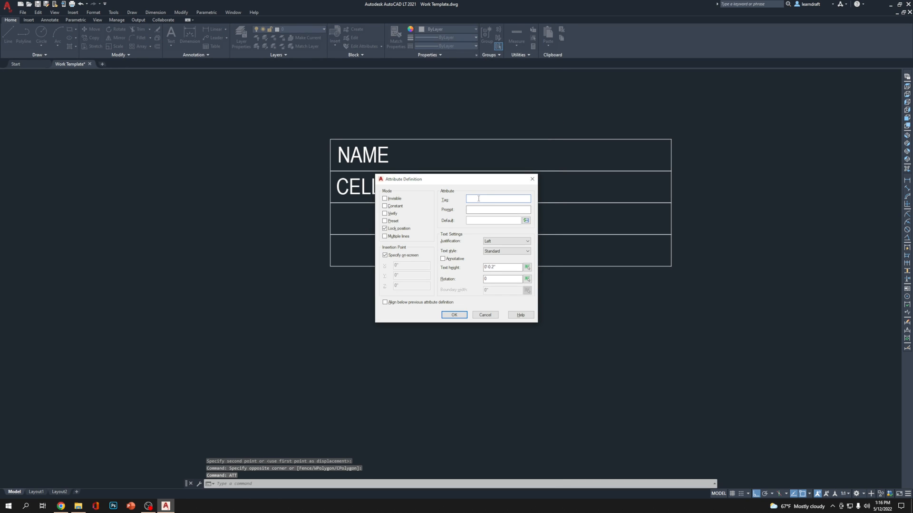
mouse_move(498, 199)
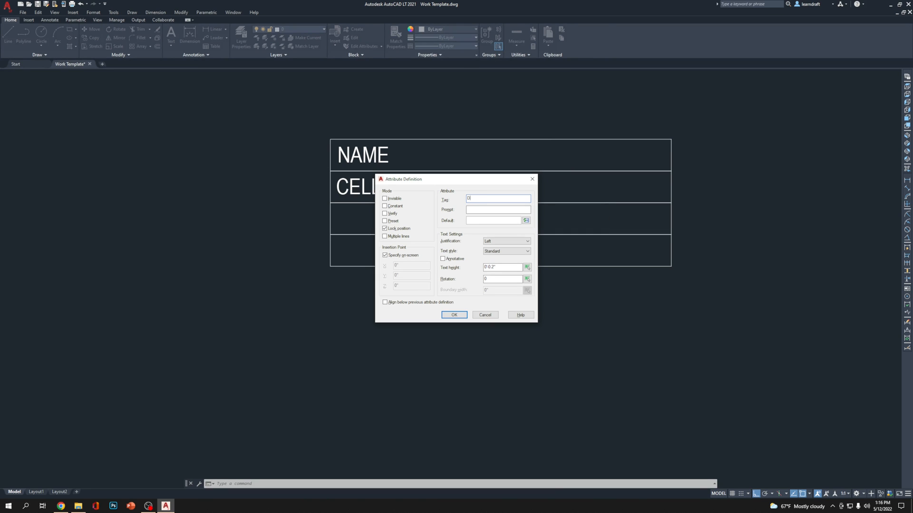
text(Date)
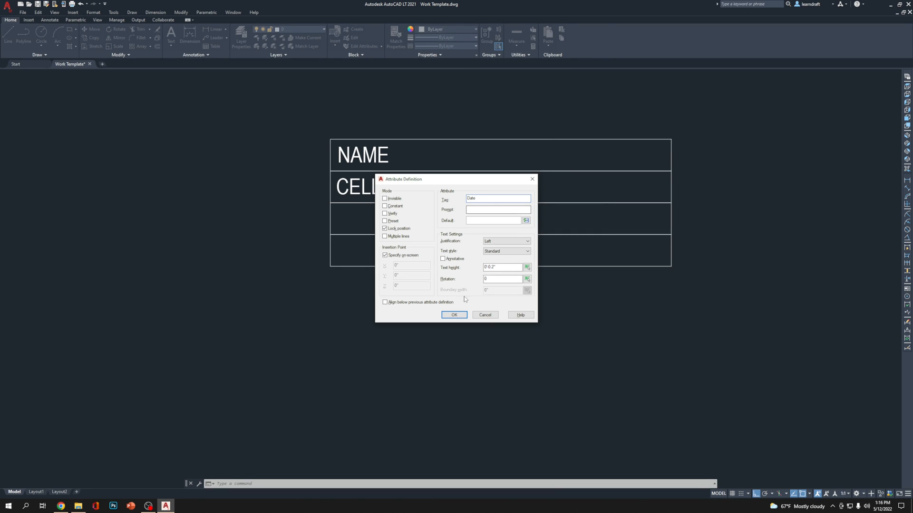
click(453, 314)
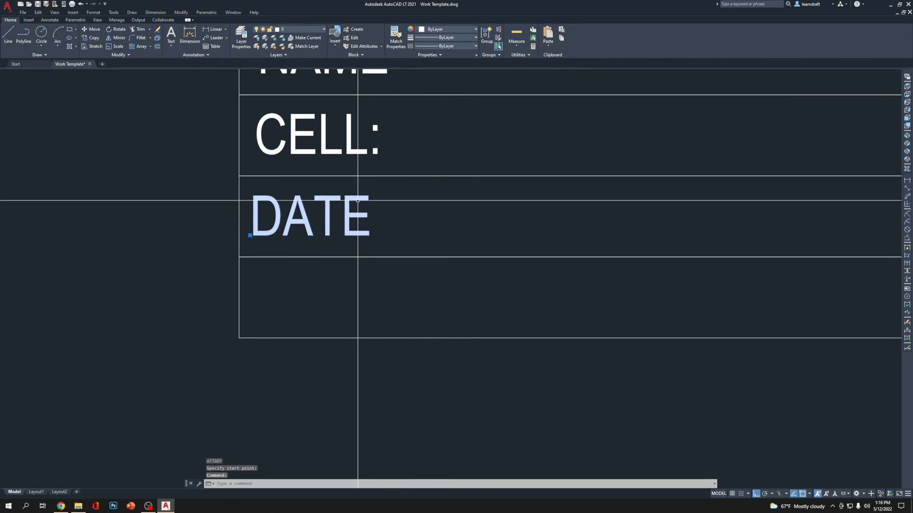
Step: Rename the DATE and NAME attribute tags to DATE: and NAME:
double_click(308, 217)
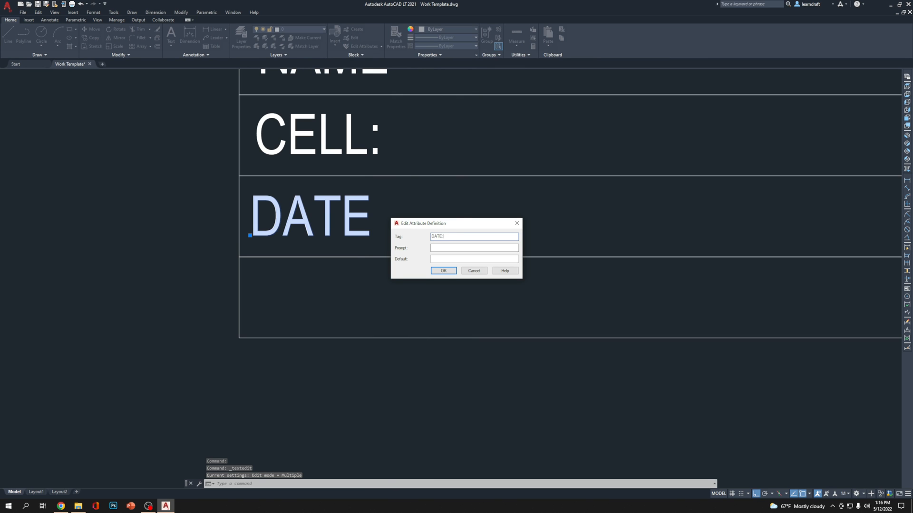
click(443, 270)
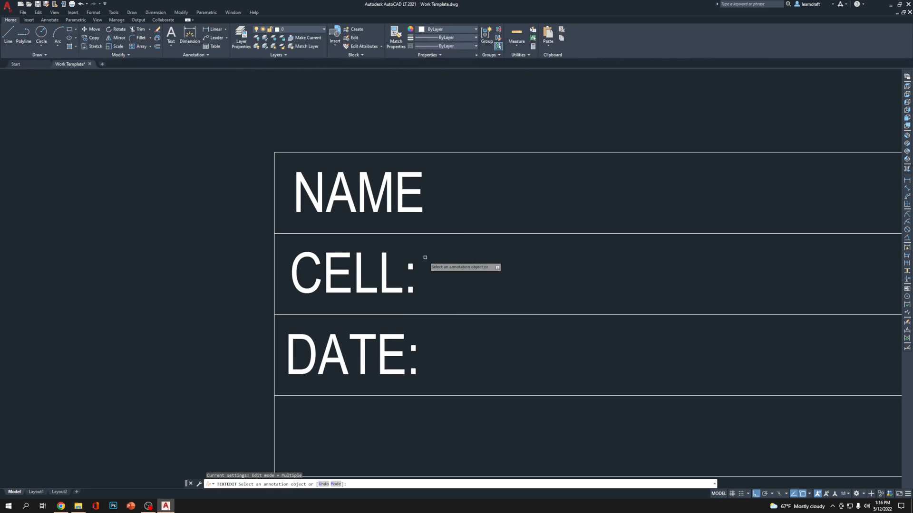
mouse_move(425, 183)
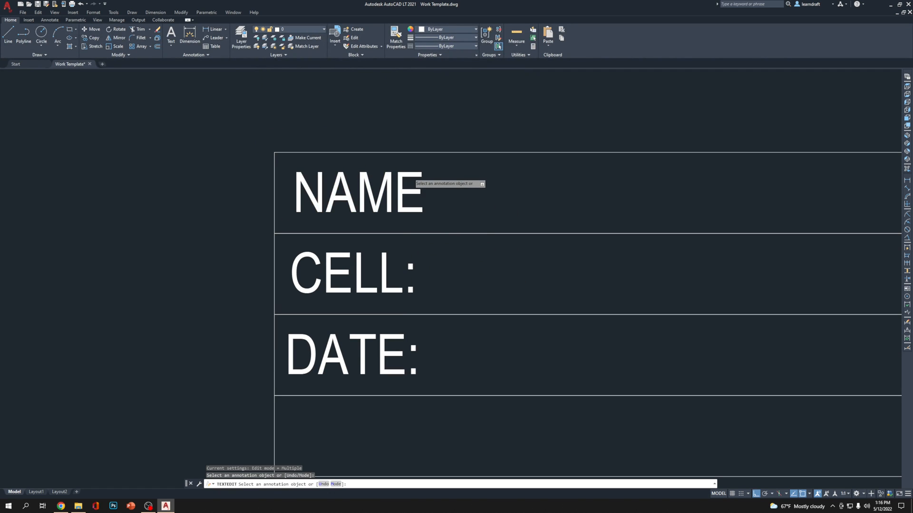
double_click(358, 191)
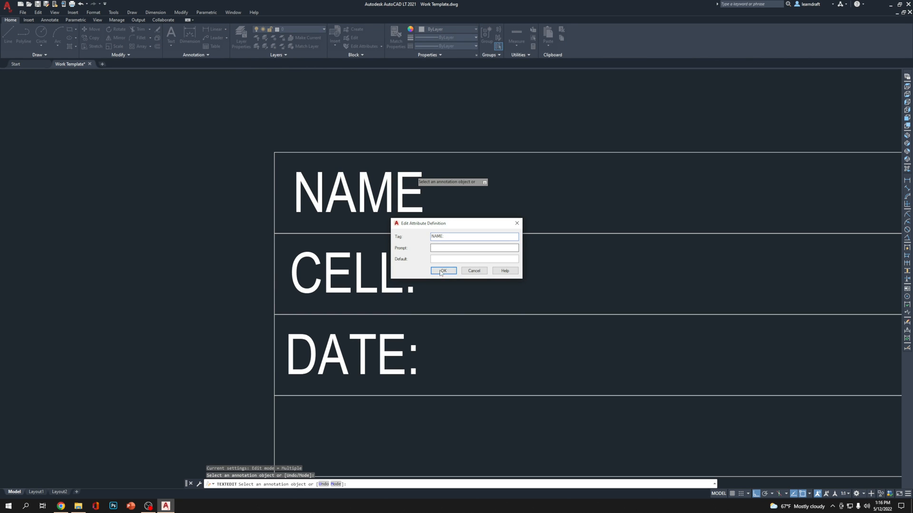
click(441, 270)
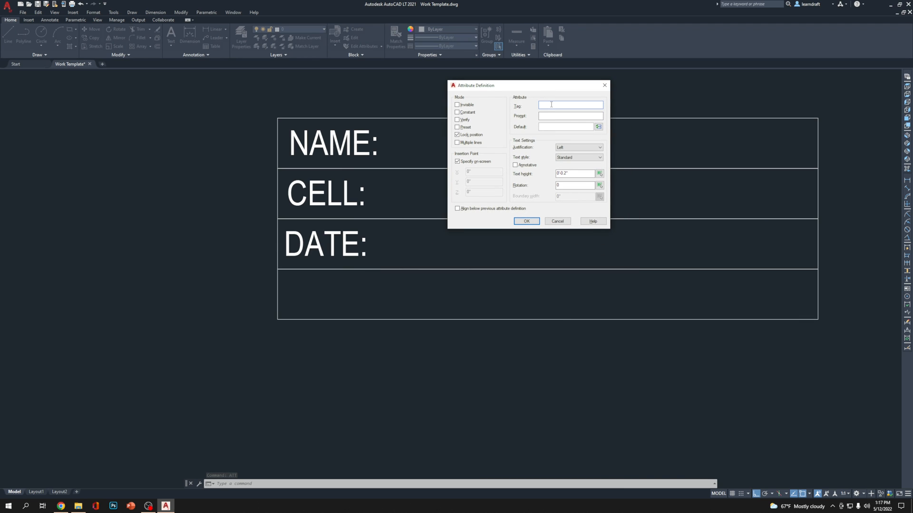
mouse_move(570, 106)
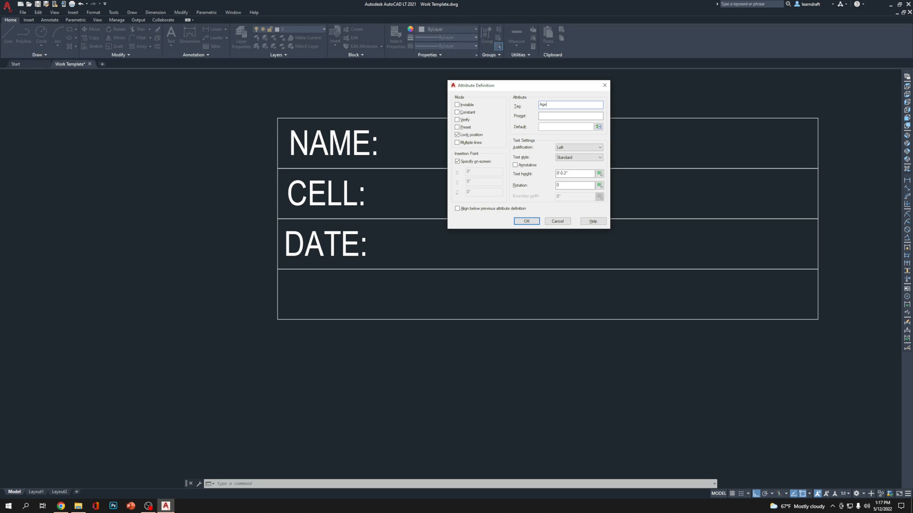
mouse_move(534, 202)
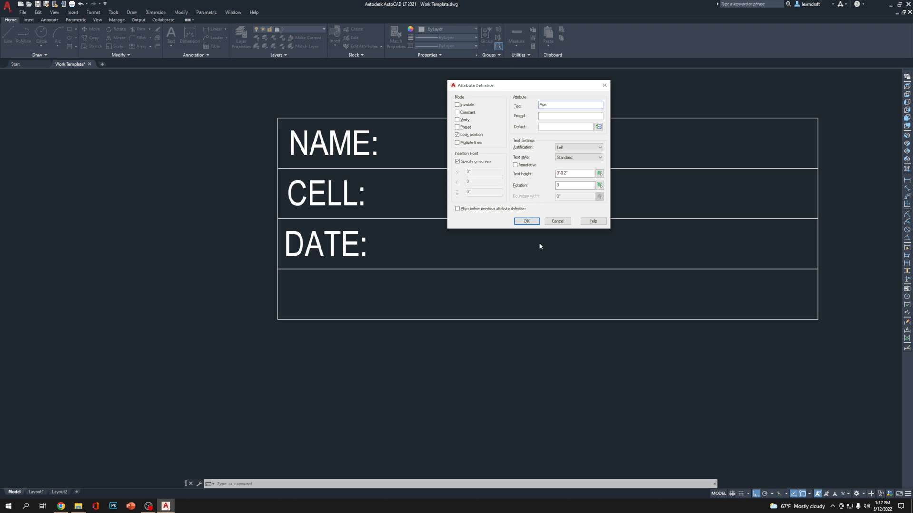
Step: Add an Age attribute in row four, then move AGE: and NAME: so the colons align
click(526, 221)
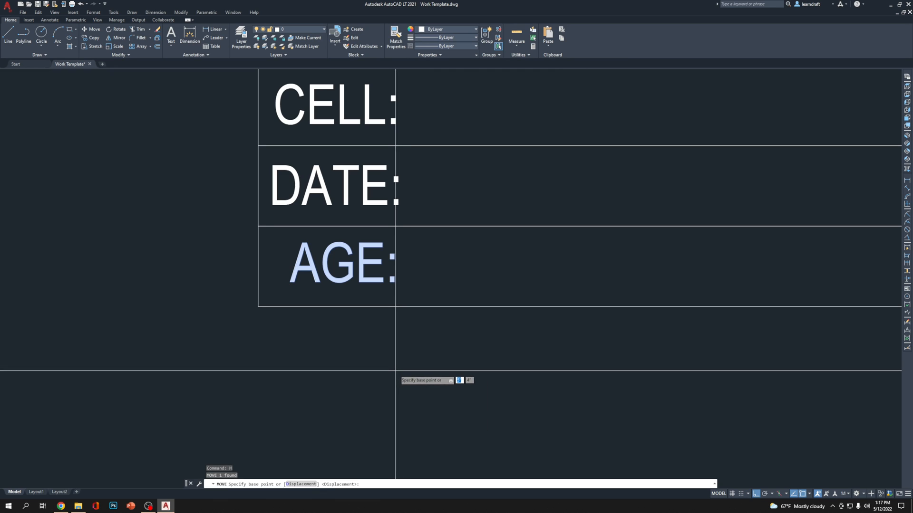
click(403, 364)
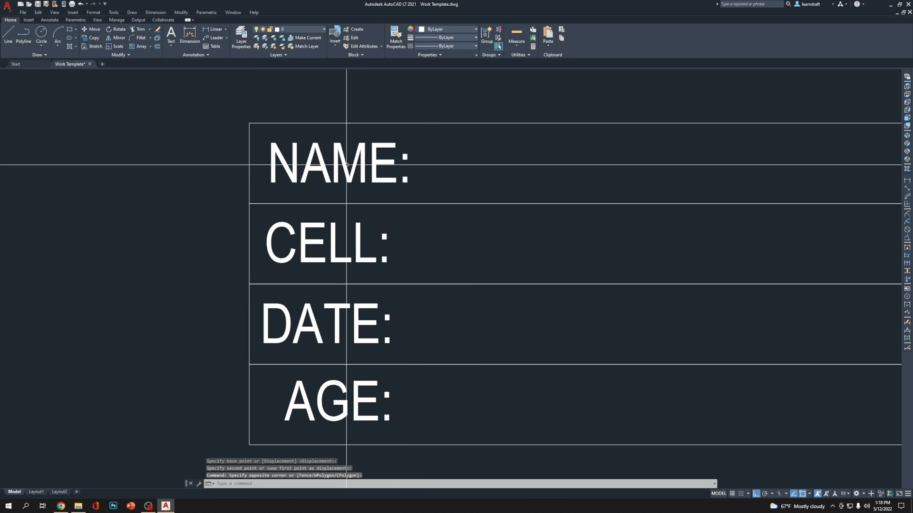
click(338, 162)
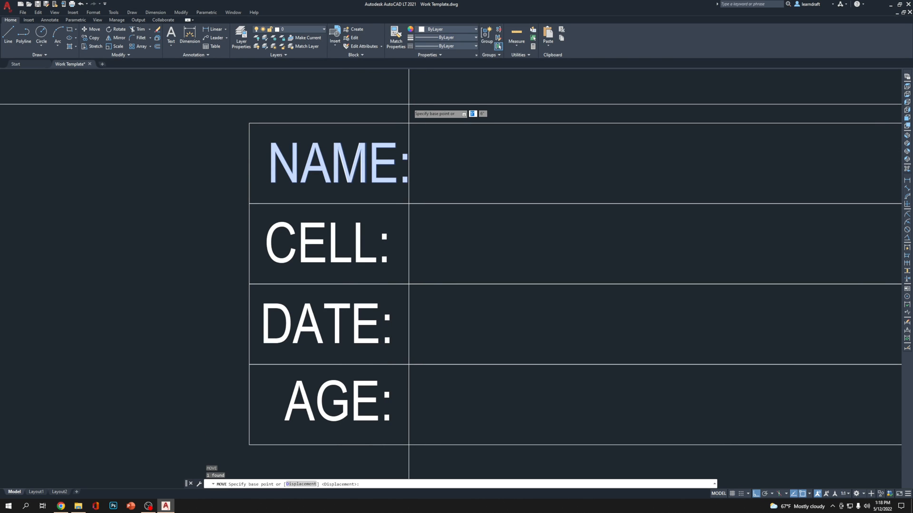
click(403, 99)
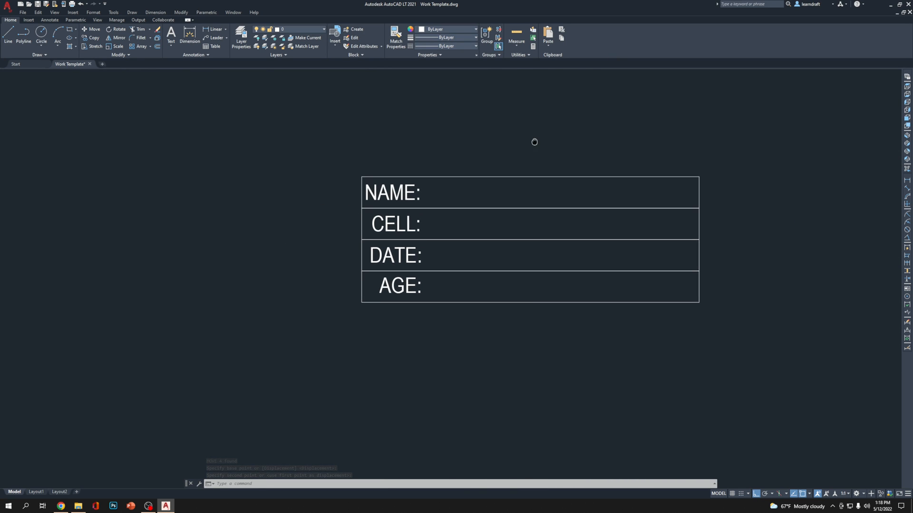
mouse_move(573, 131)
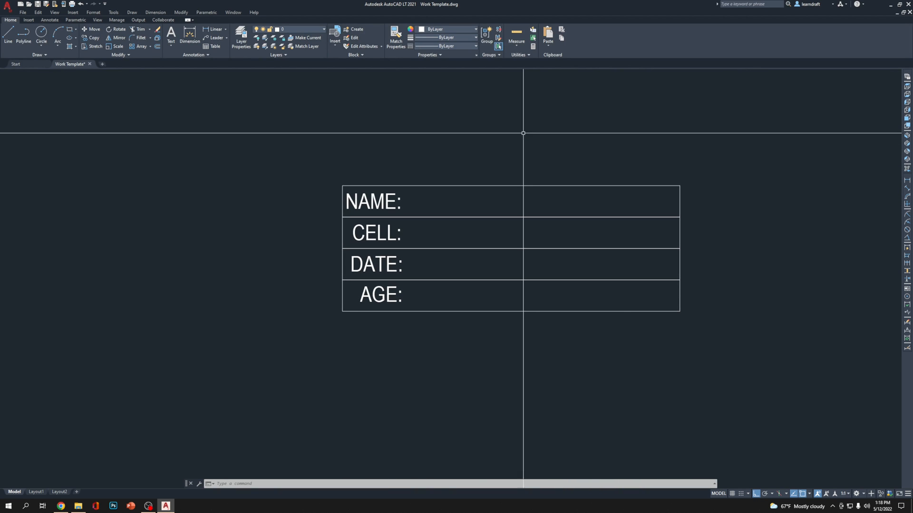
mouse_move(673, 139)
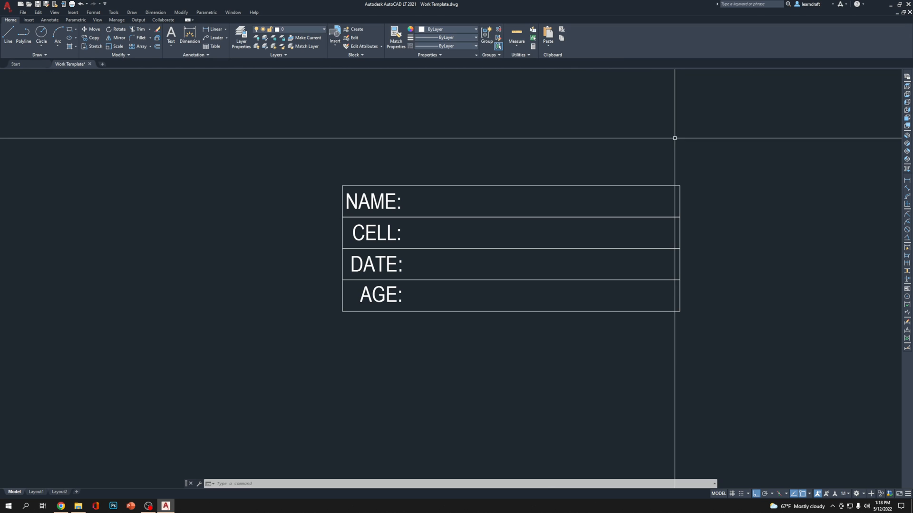
mouse_move(718, 137)
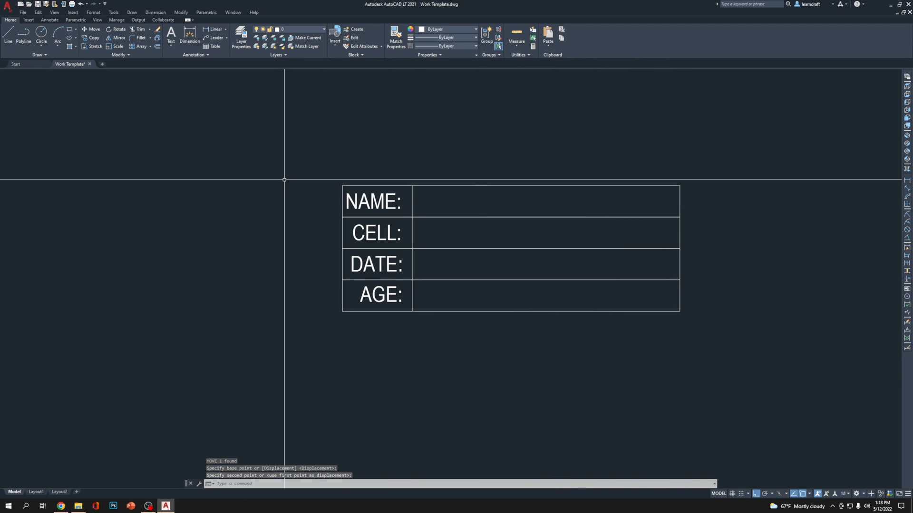
mouse_move(309, 203)
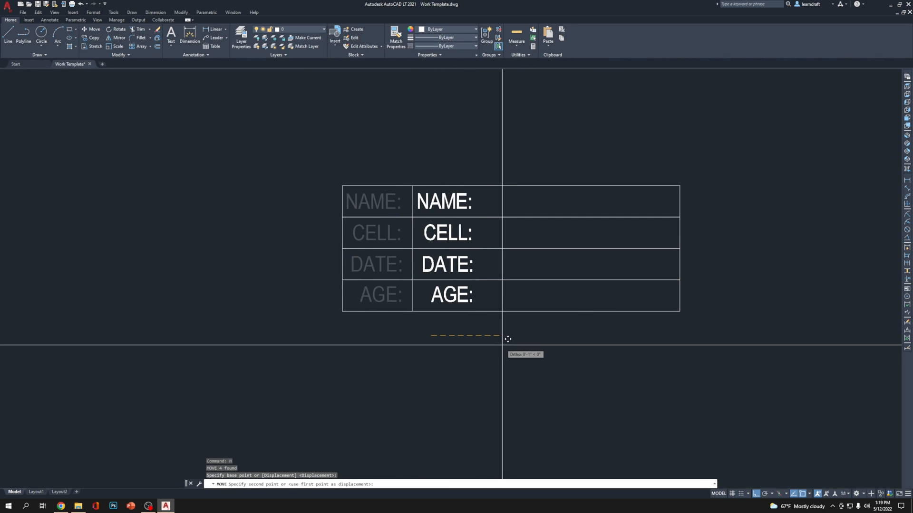
Step: Move the NAME, CELL, DATE and AGE labels into the right column
click(671, 144)
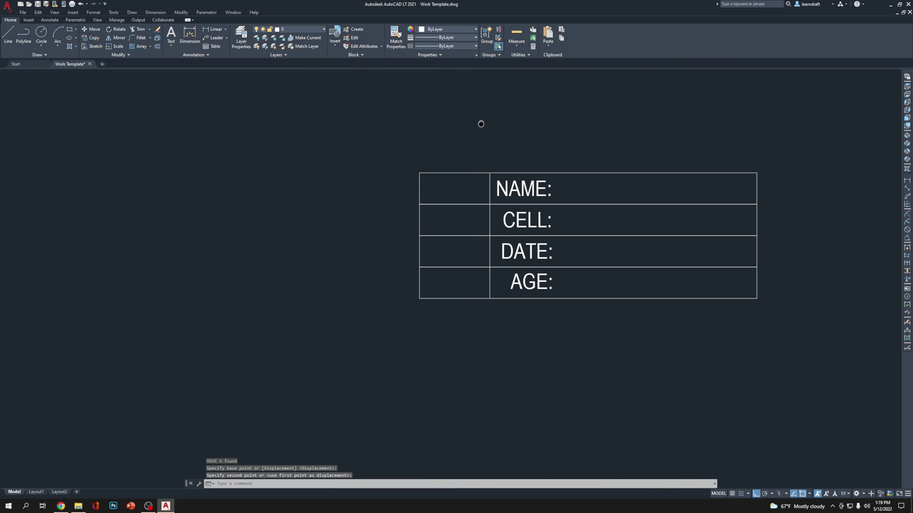
mouse_move(508, 185)
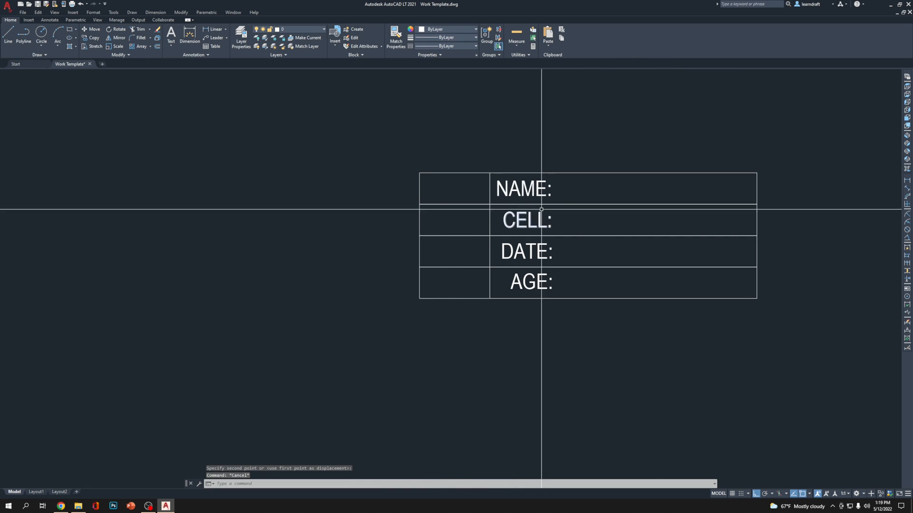
mouse_move(439, 127)
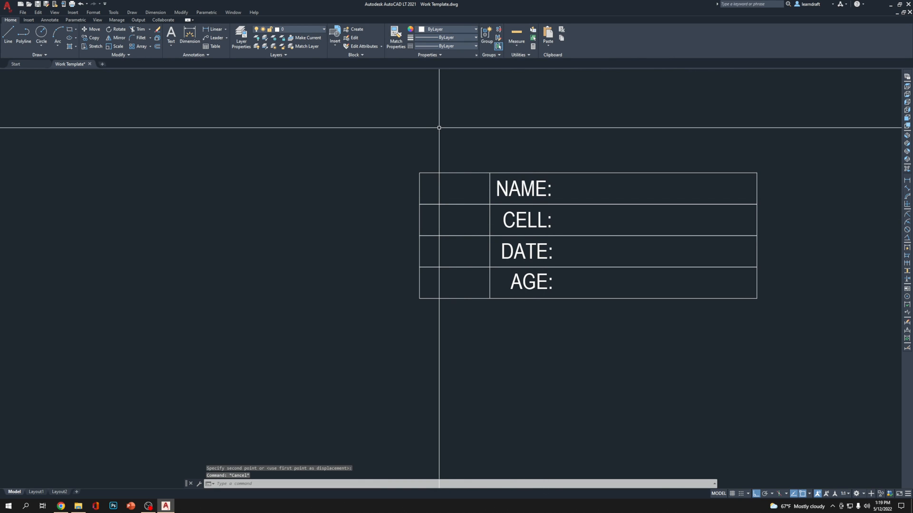
click(170, 35)
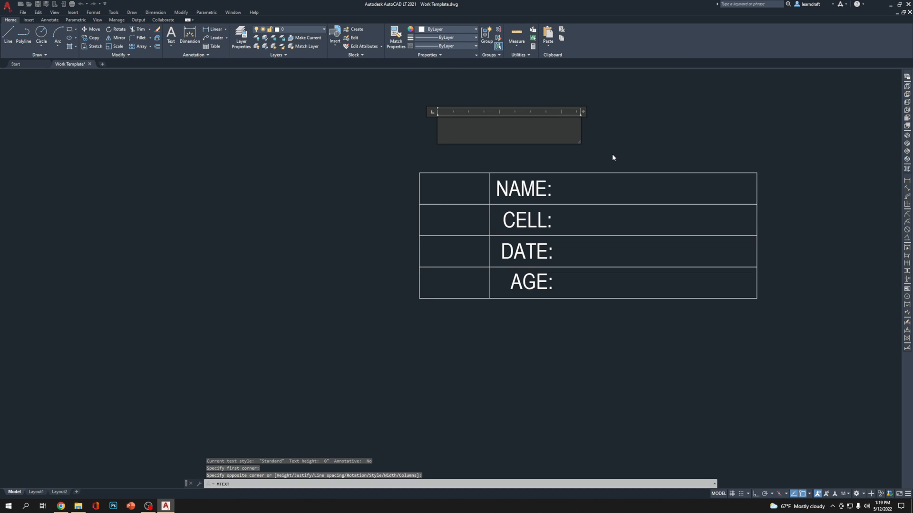
Step: Create a Name: MText label, copy it into each row, and rename row two to Age:
text(name)
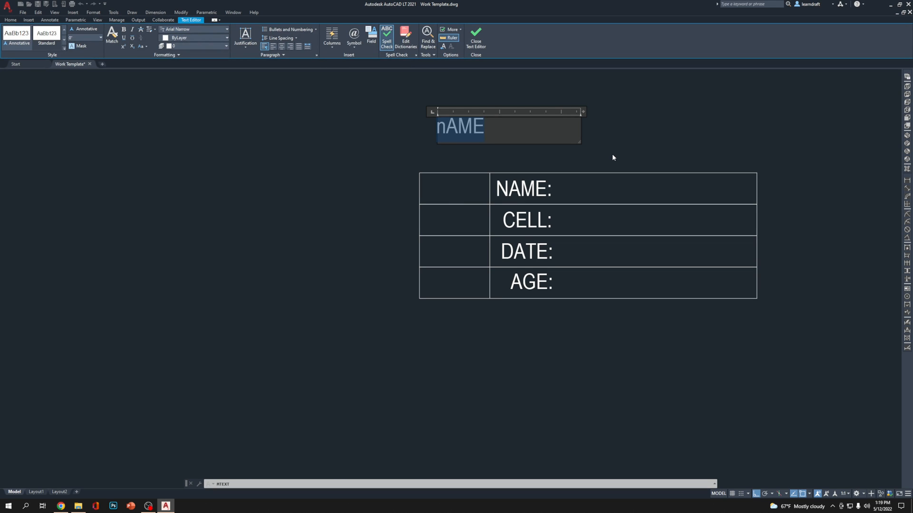
text(Name:)
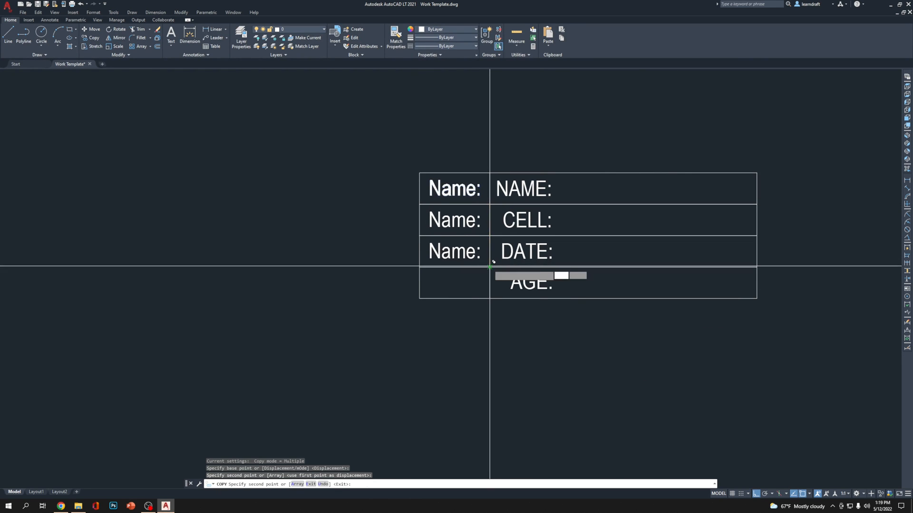
key(Escape)
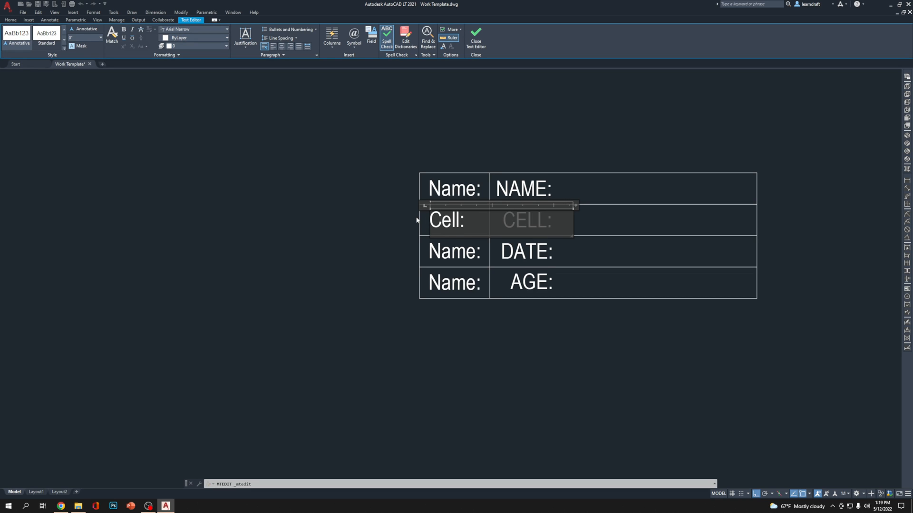
key(Backspace)
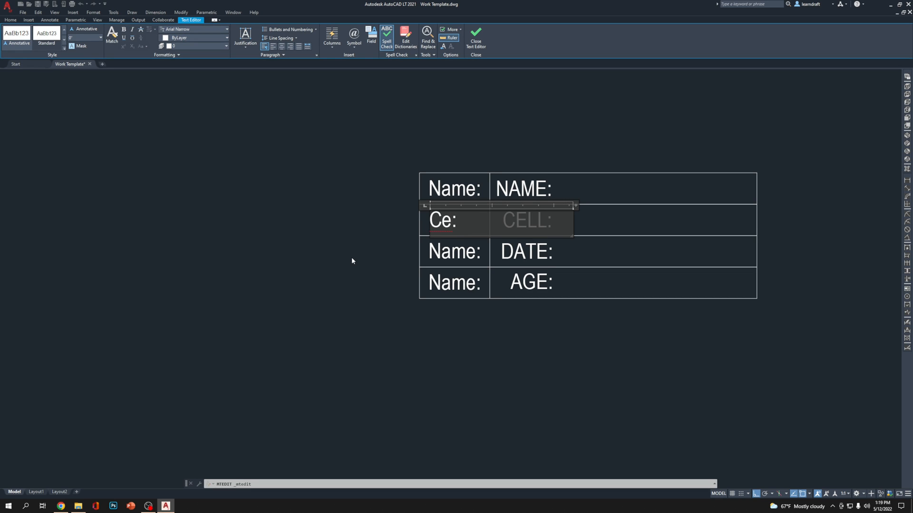
key(Backspace)
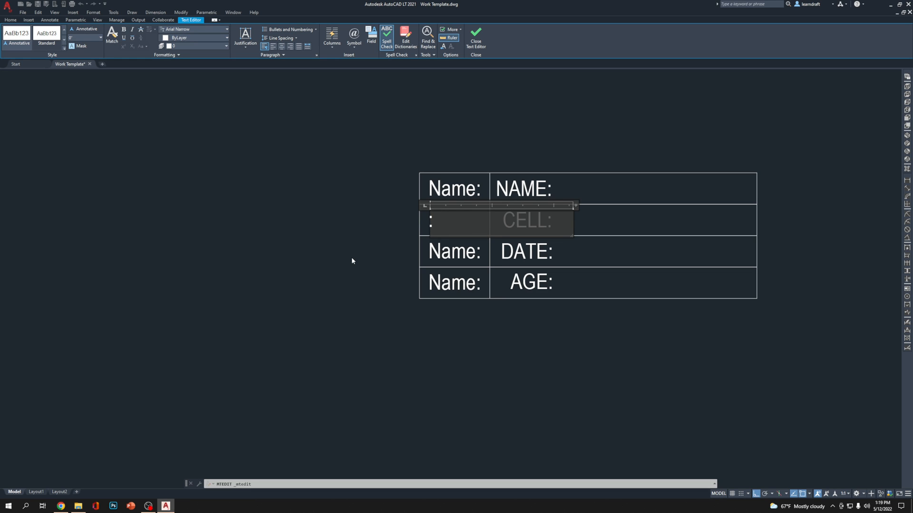
text(Age)
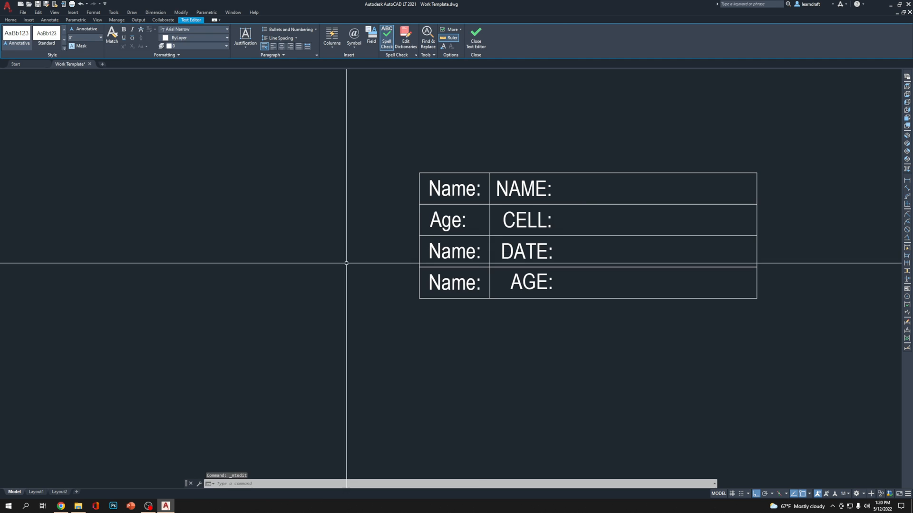
Step: Rename rows three and four to Cell: and Date:, and move AGE into row two
click(475, 38)
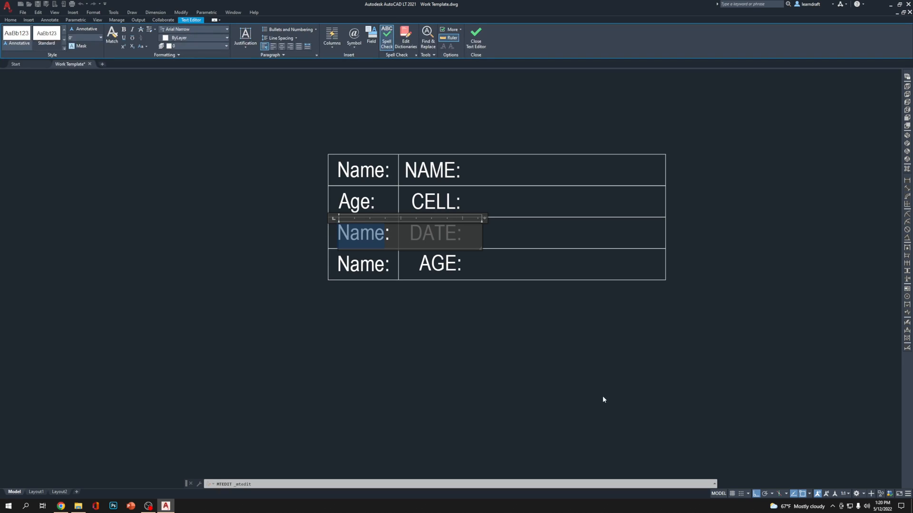
mouse_move(612, 397)
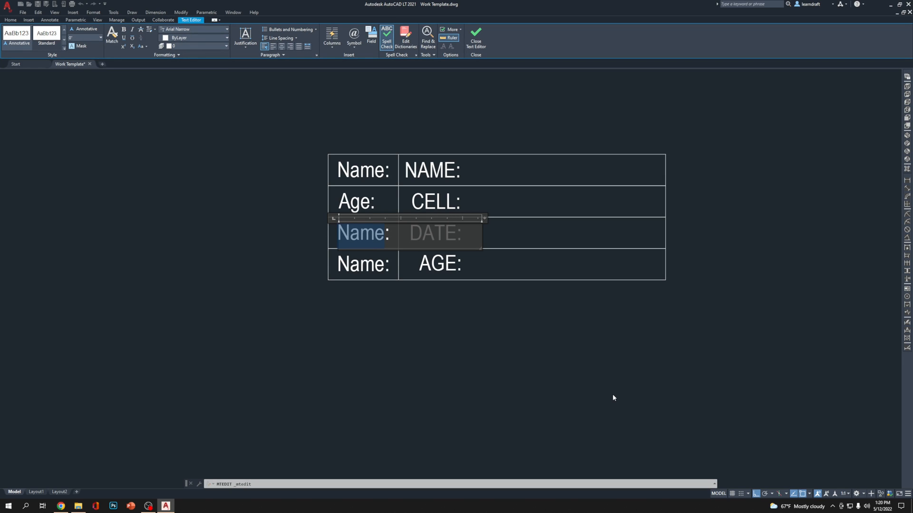
text(Cell:)
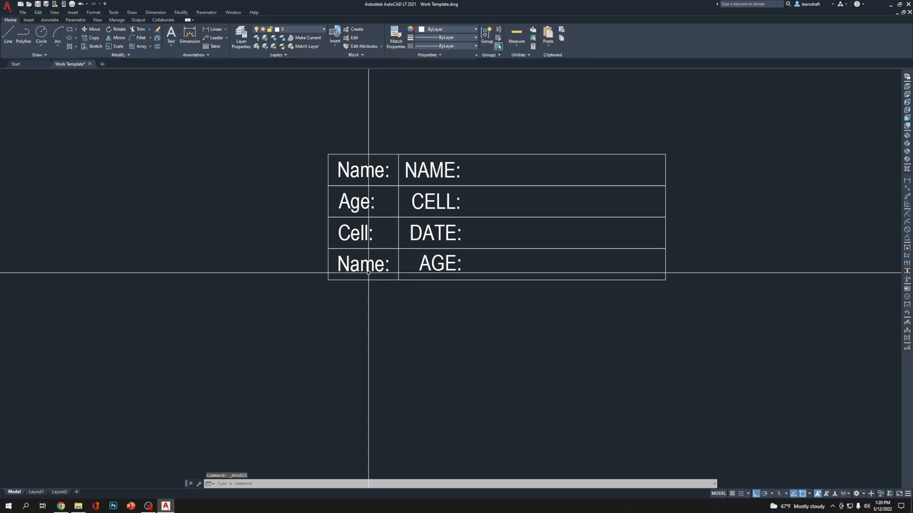
double_click(437, 262)
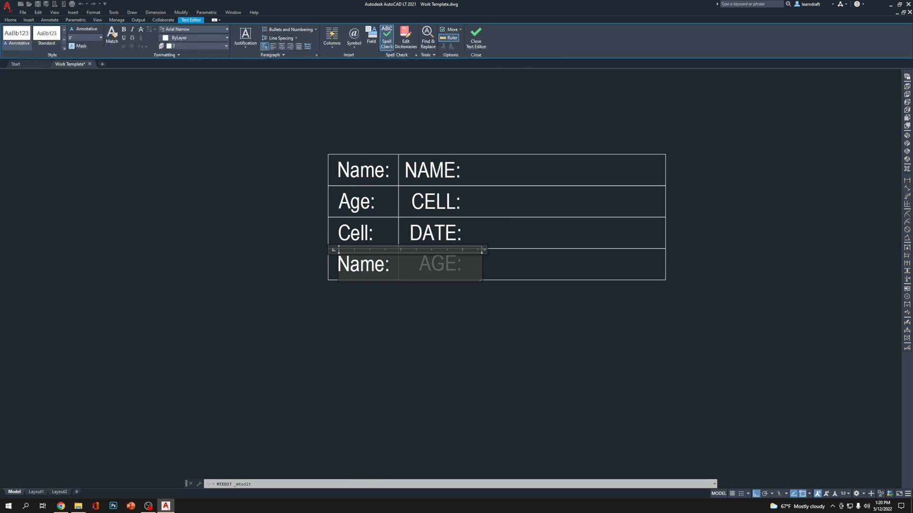
text(Dat)
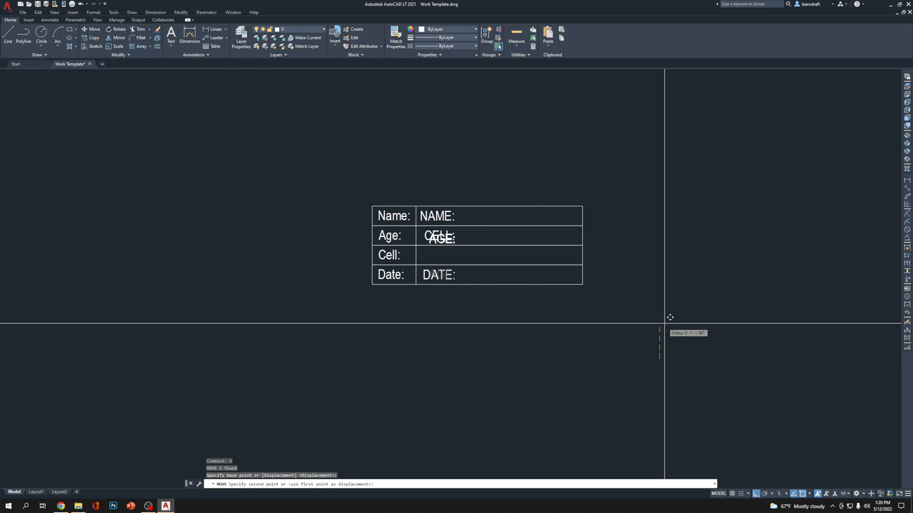
click(720, 272)
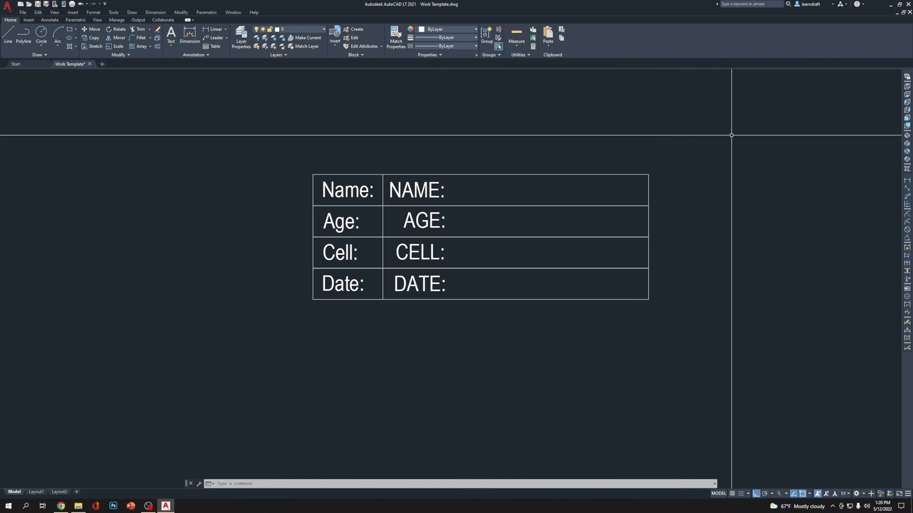
Step: Make a block named Form from all the table lines and labels
click(356, 29)
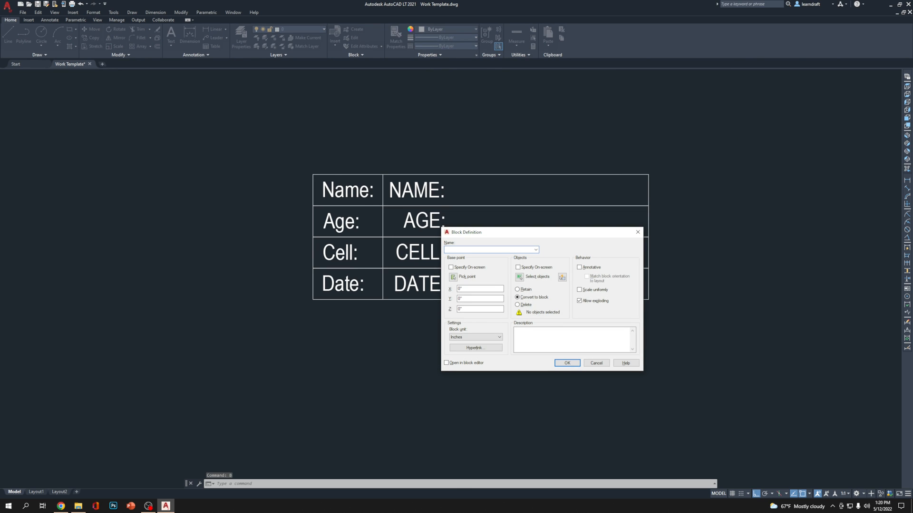
text(Form)
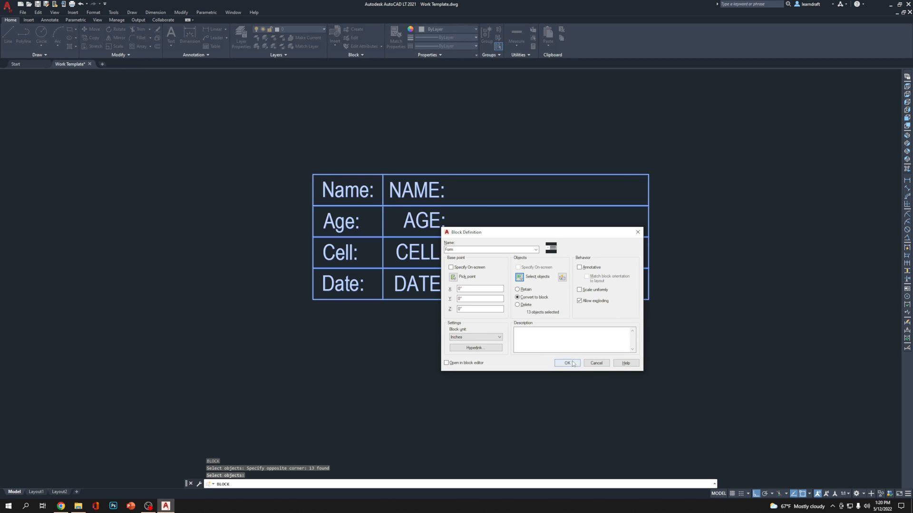
click(566, 363)
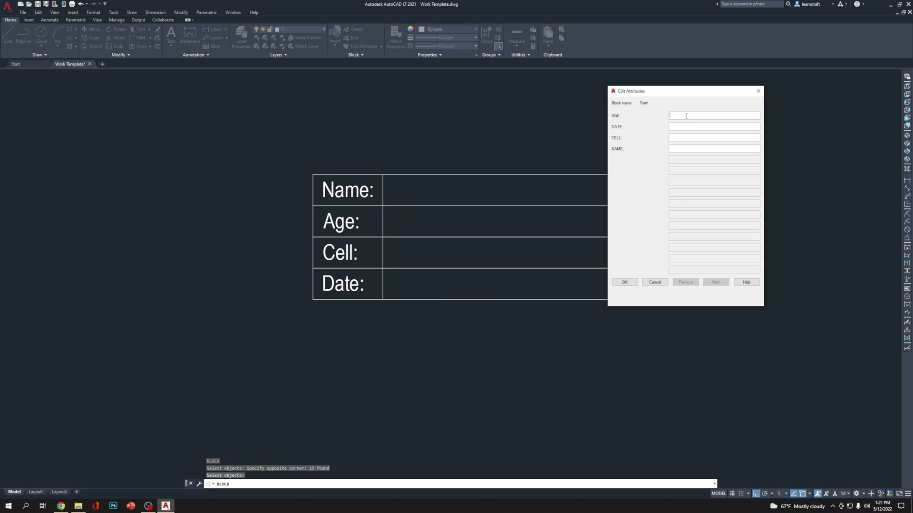
text(000)
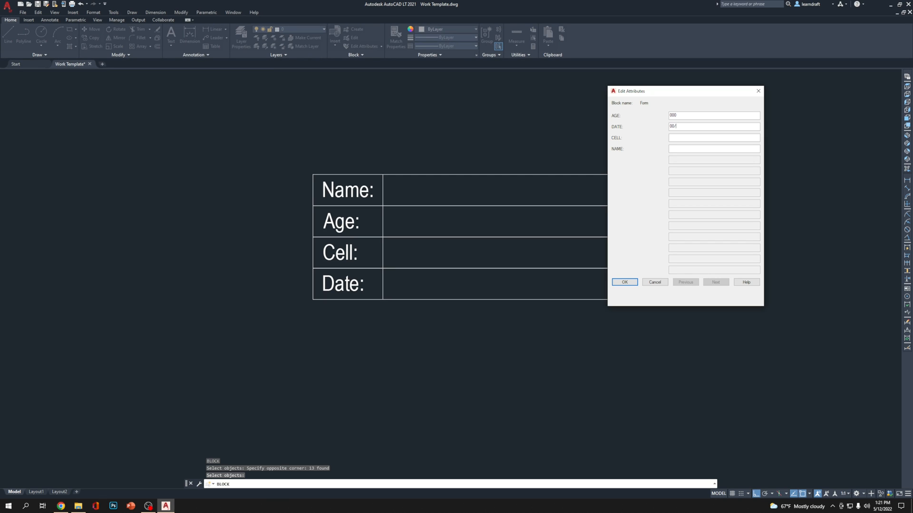
text(00/00)
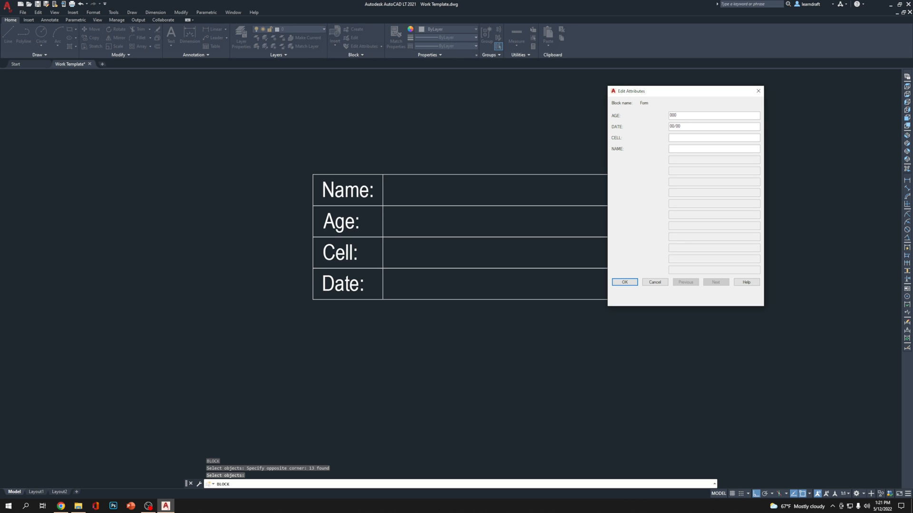
text(/0000)
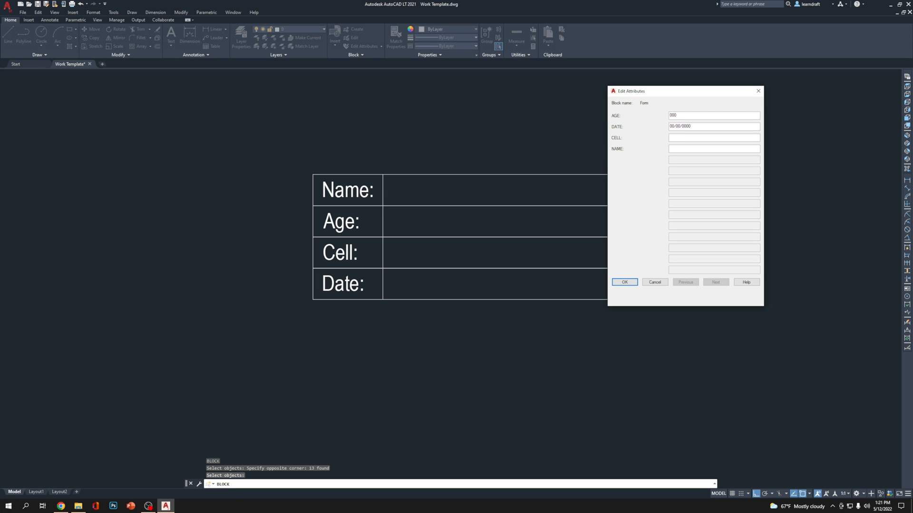
text(1234567890)
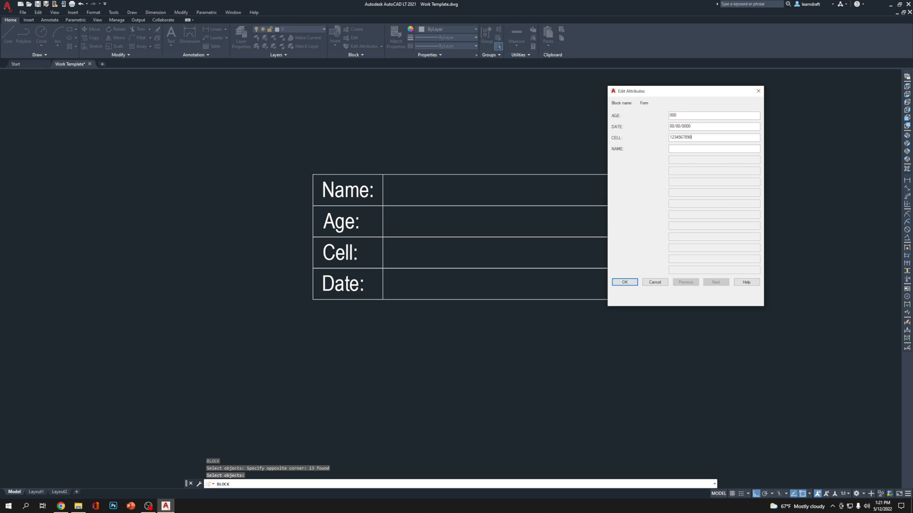
click(713, 148)
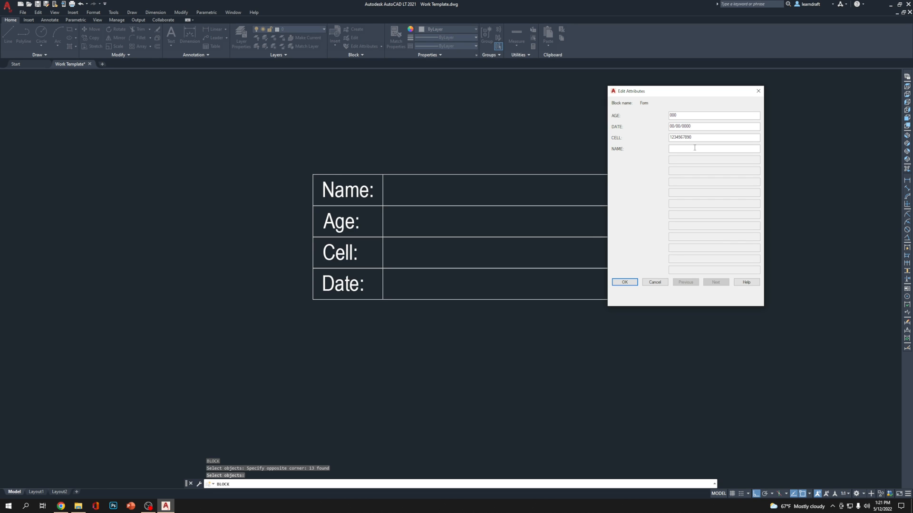
text(Name)
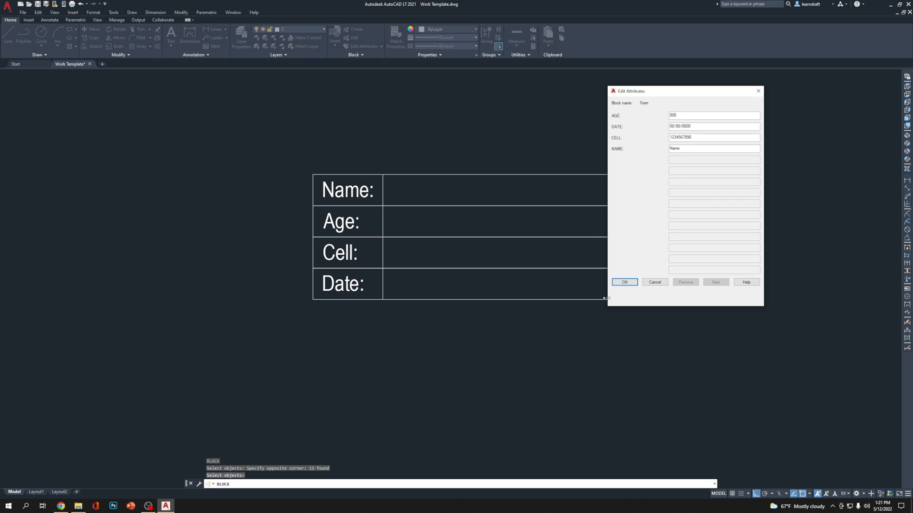
click(623, 282)
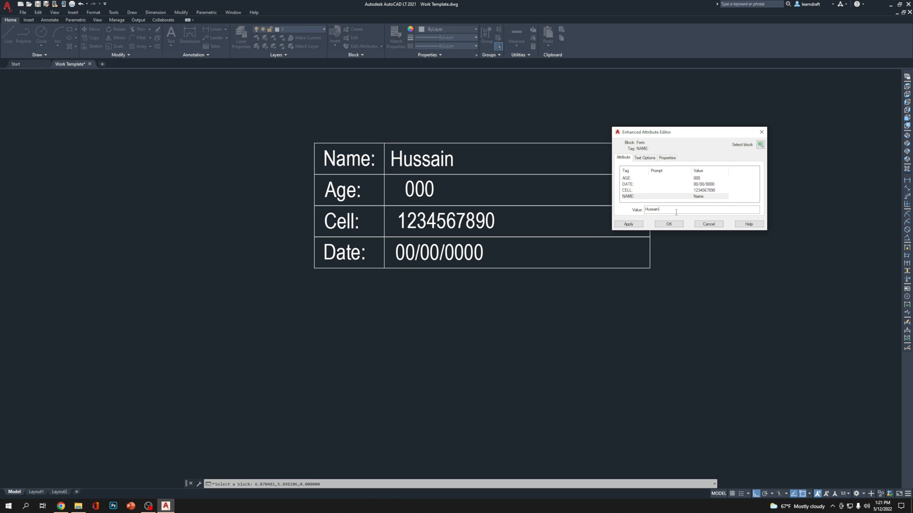
Step: Change the form's Age to 40 and its Date to 05/12/2022
click(628, 178)
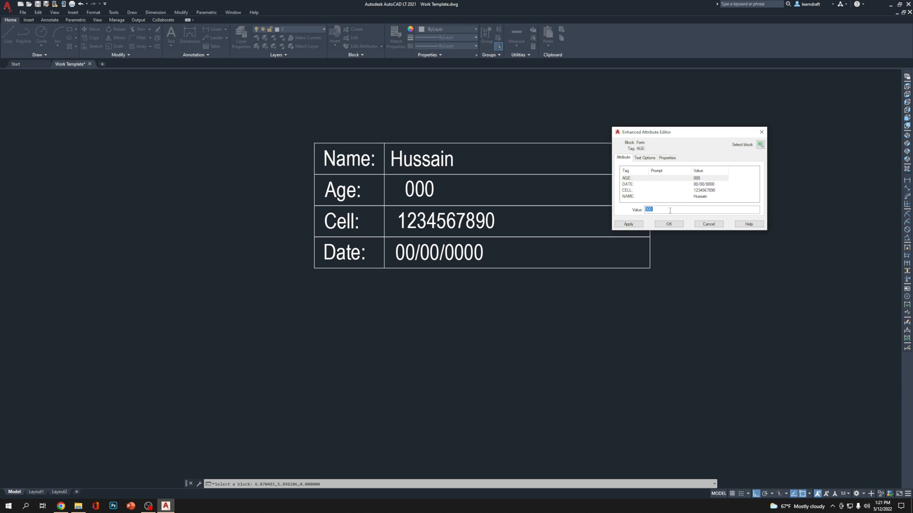
text(40)
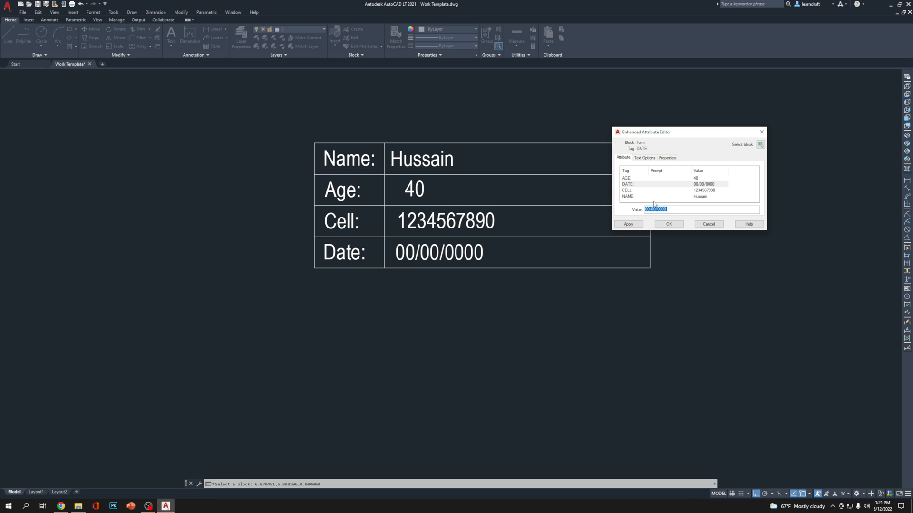
mouse_move(630, 187)
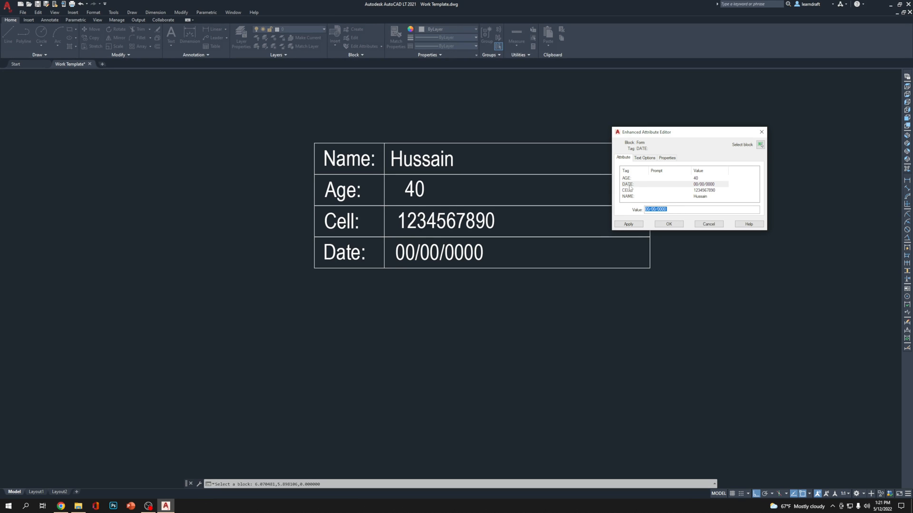
mouse_move(640, 188)
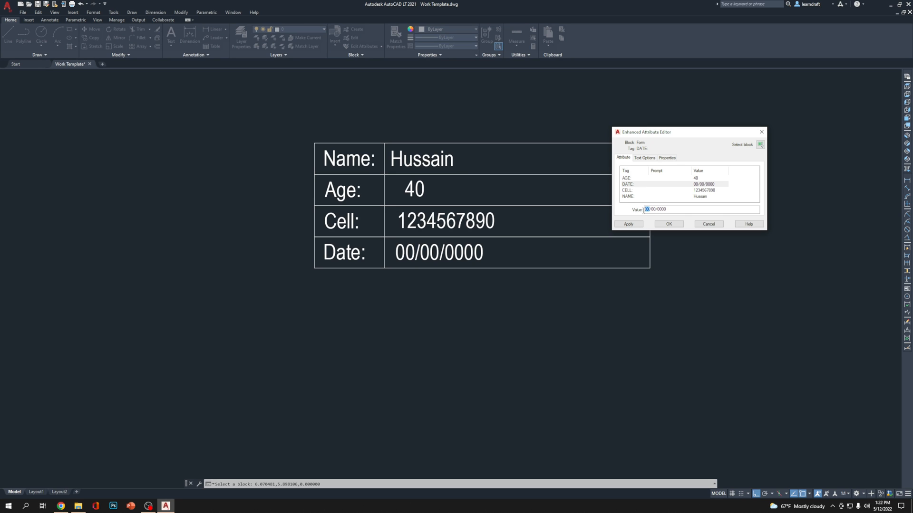
mouse_move(823, 238)
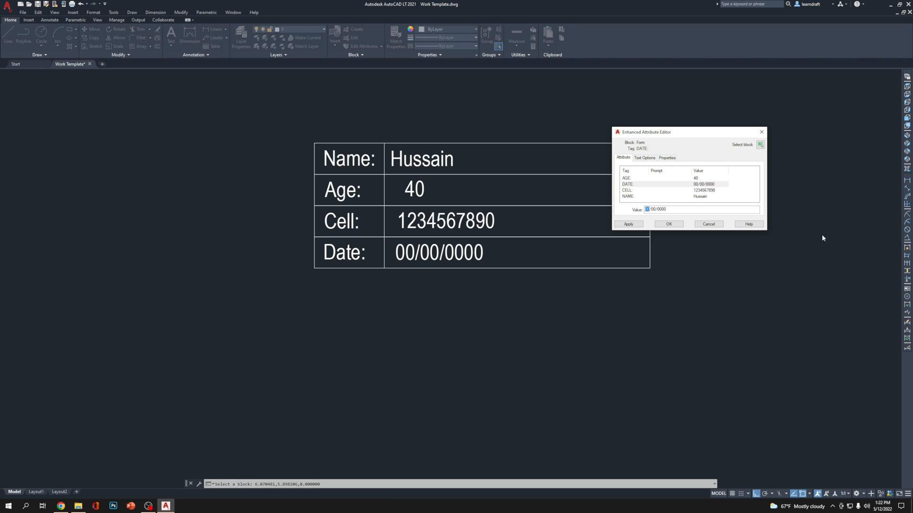
text(5)
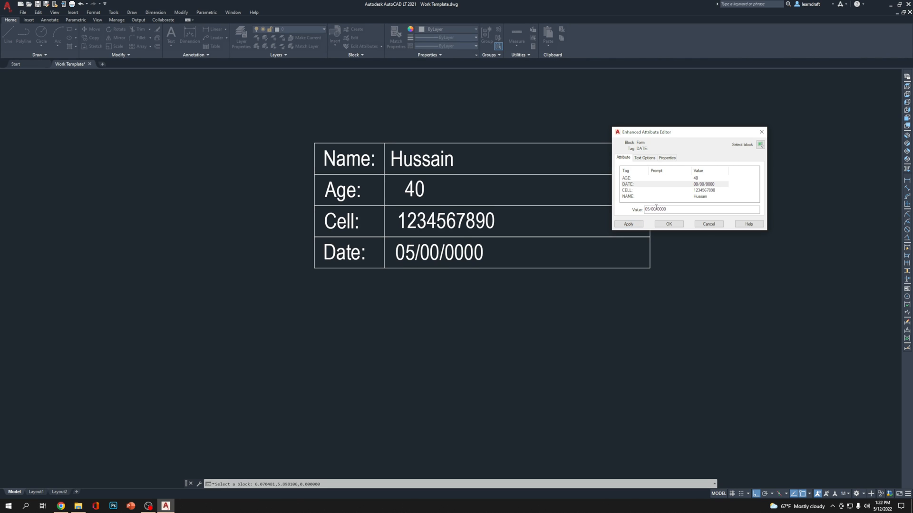
double_click(653, 209)
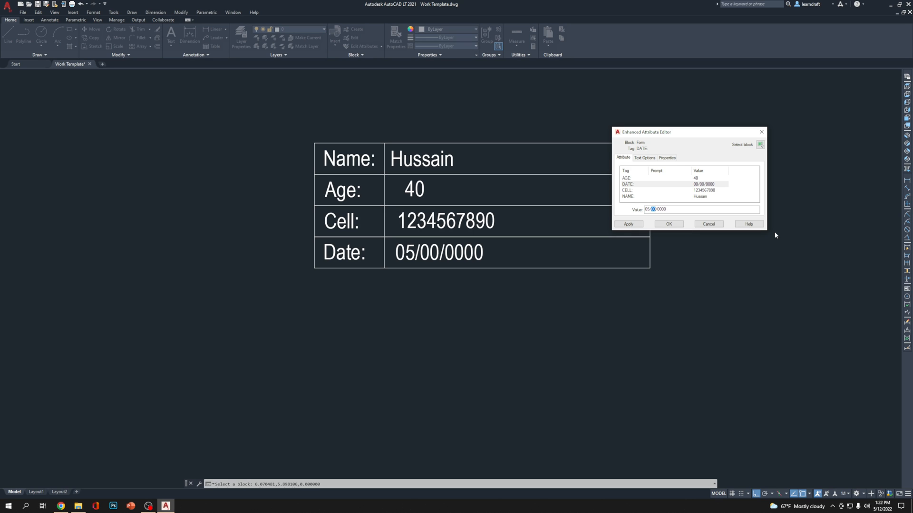
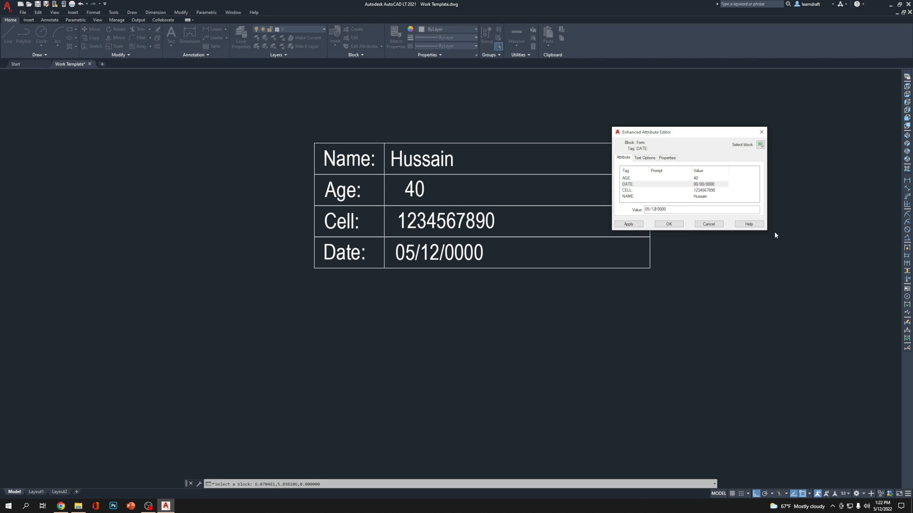
key(BackSpace)
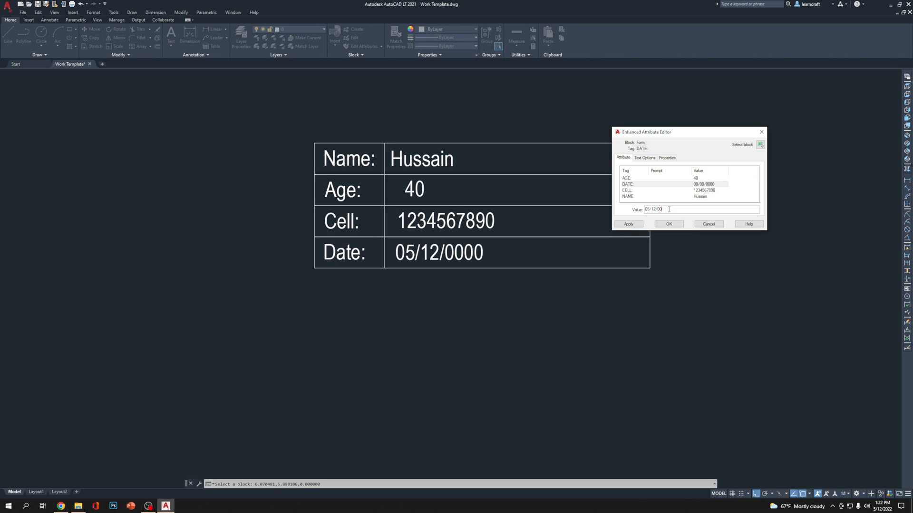
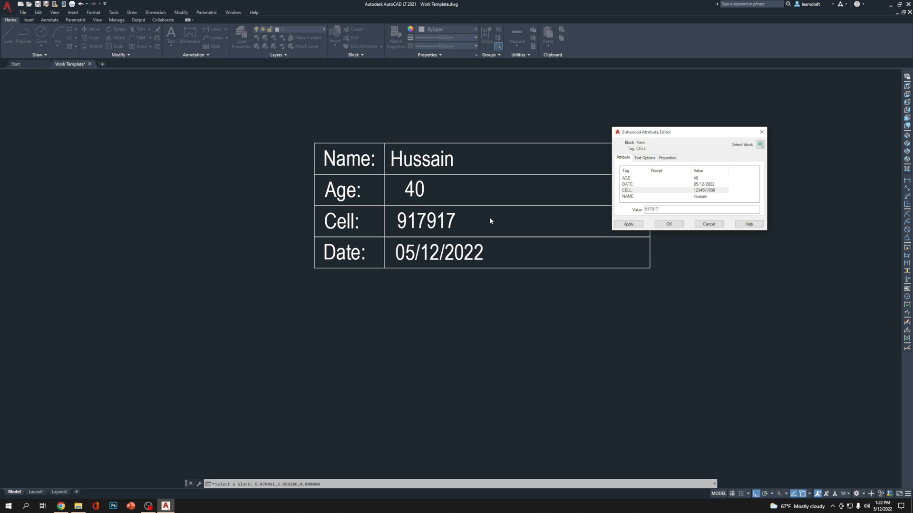
click(698, 209)
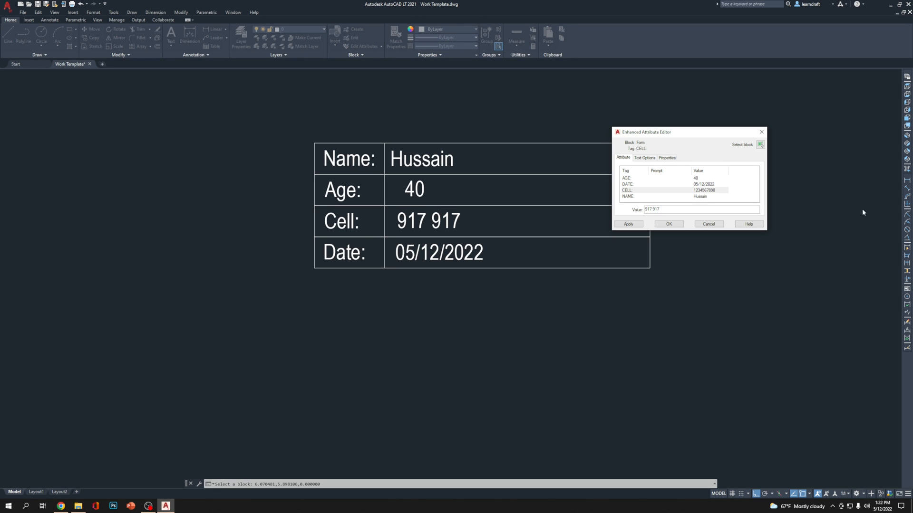
text(91)
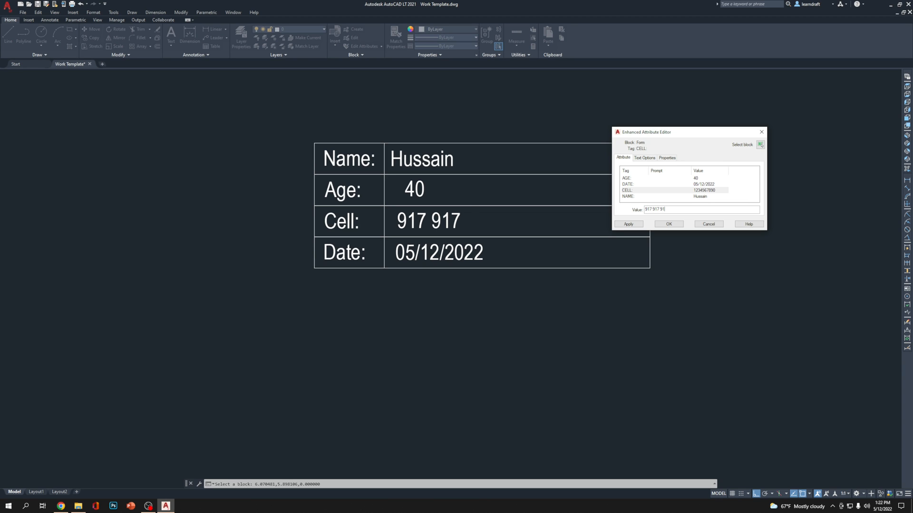
text(77)
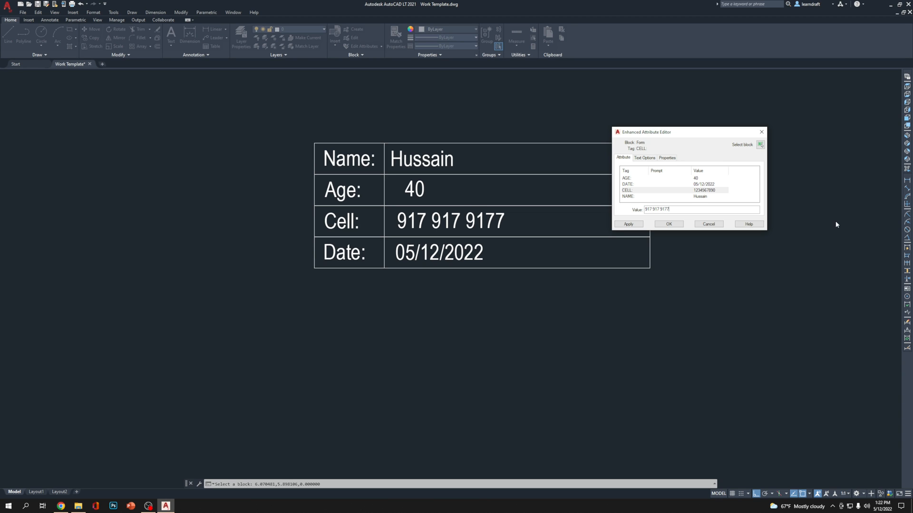
mouse_move(695, 271)
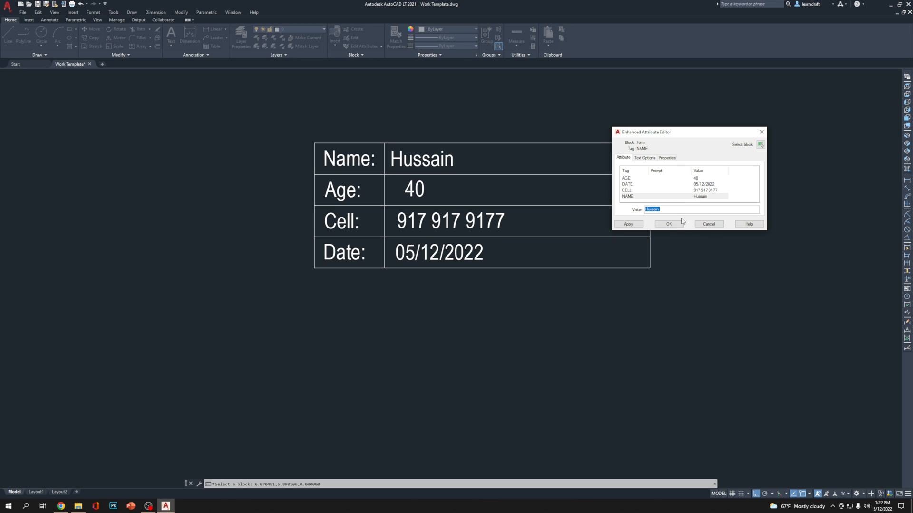
mouse_move(676, 261)
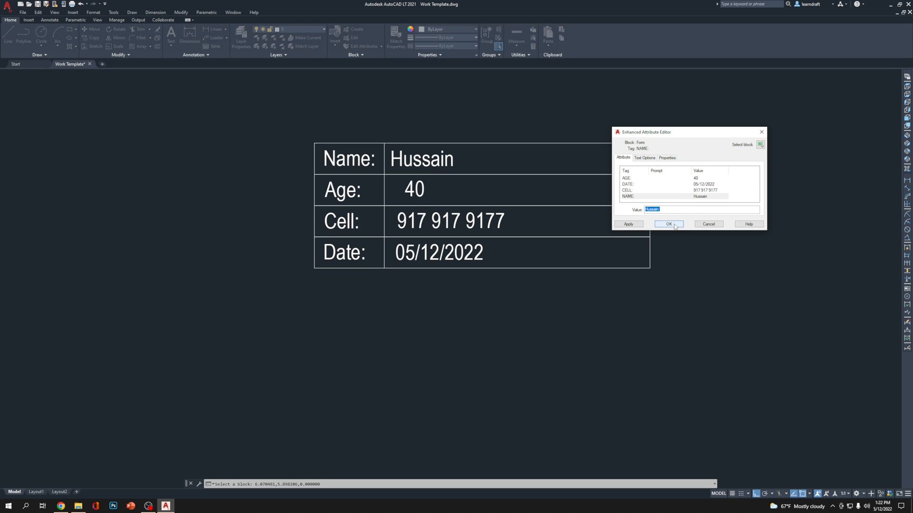
click(667, 224)
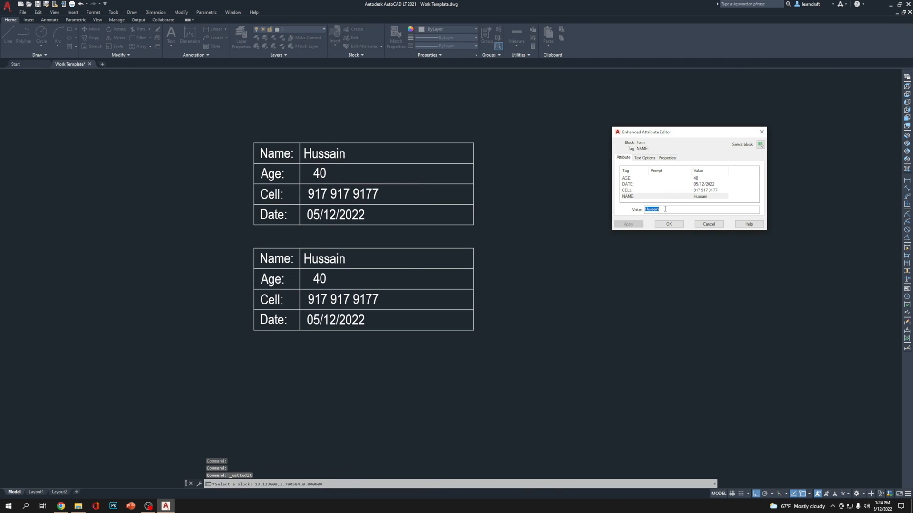
mouse_move(878, 258)
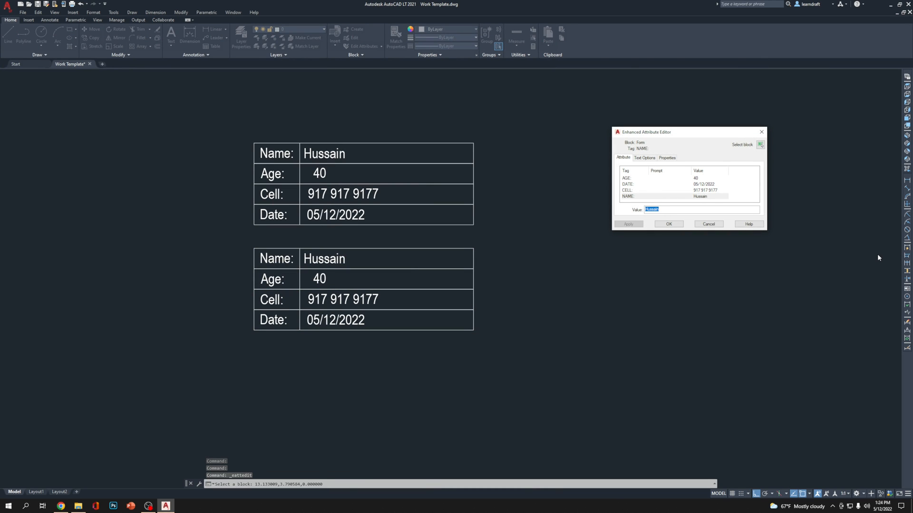
Step: Enter name Ali, age 30 and date 03/06/2019 in the second form's attributes
text(Ali)
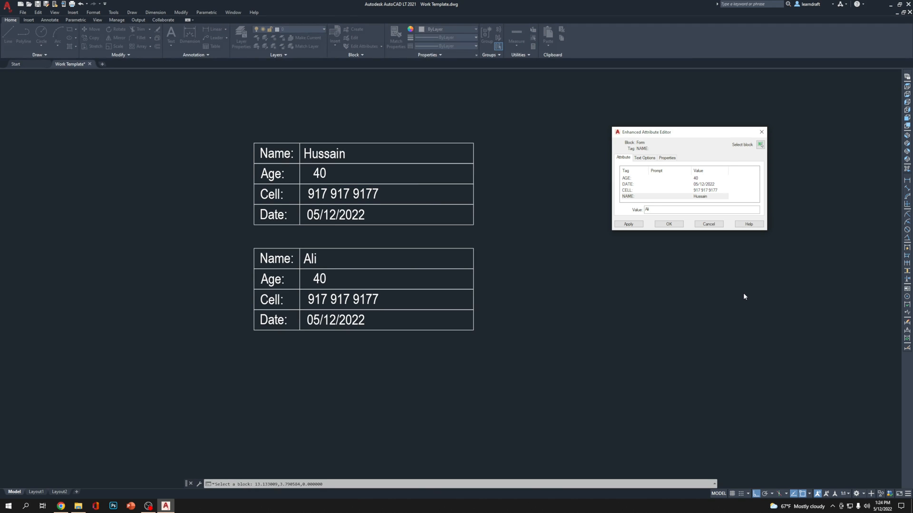
click(627, 178)
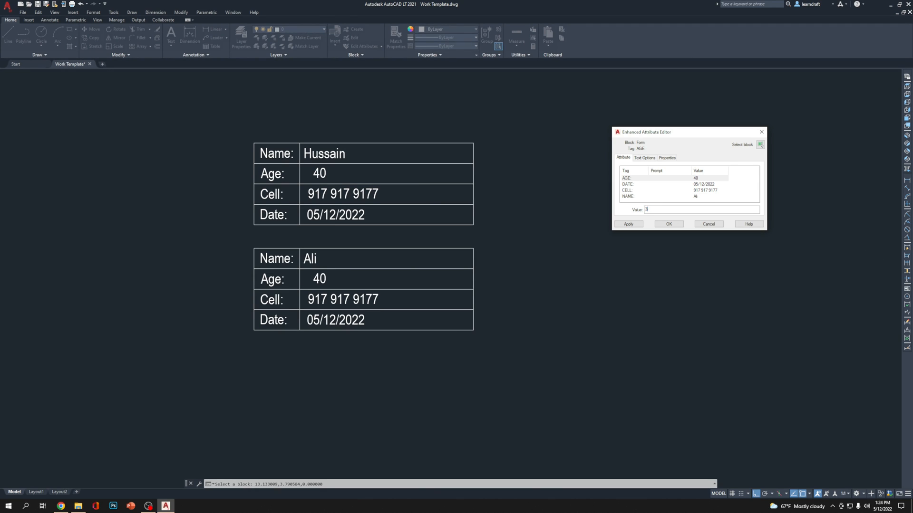
click(640, 184)
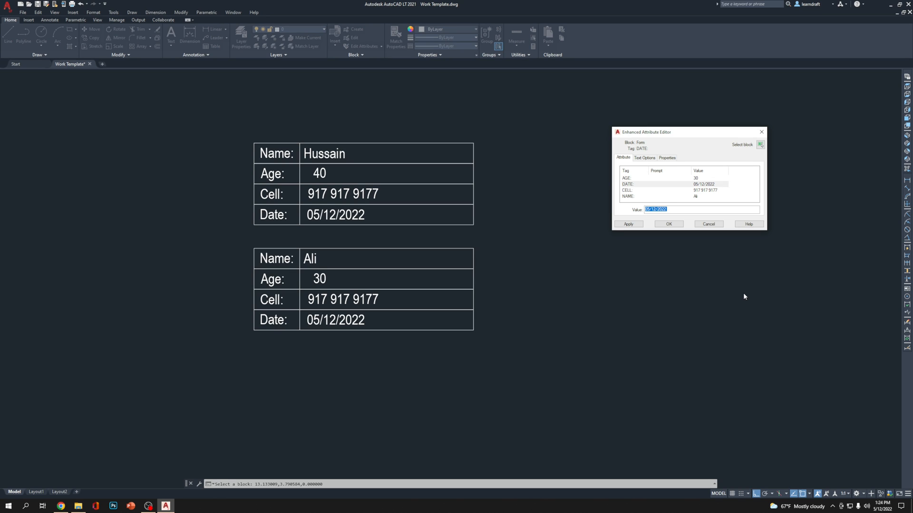
text(347)
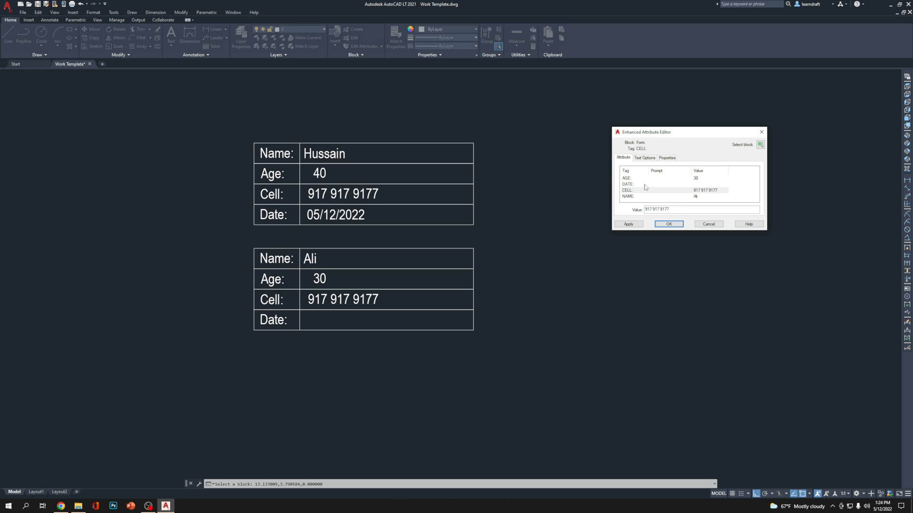
click(627, 184)
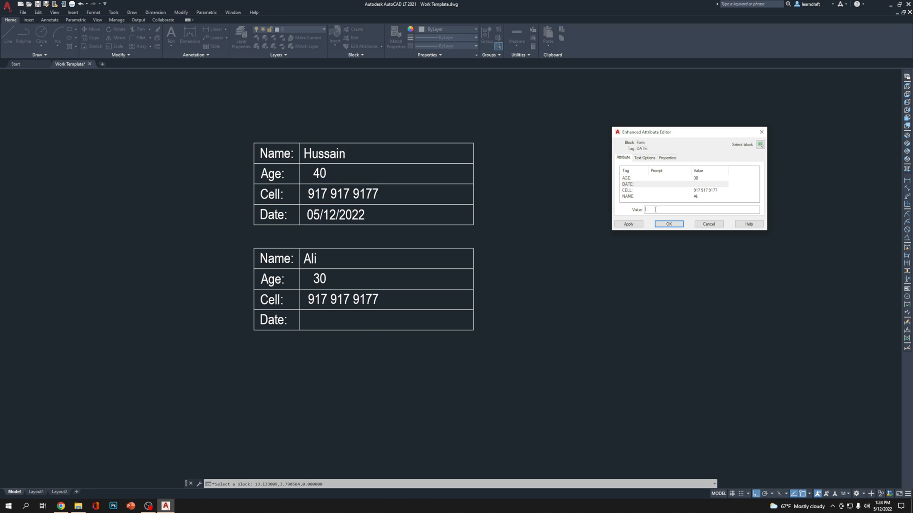
text(03/)
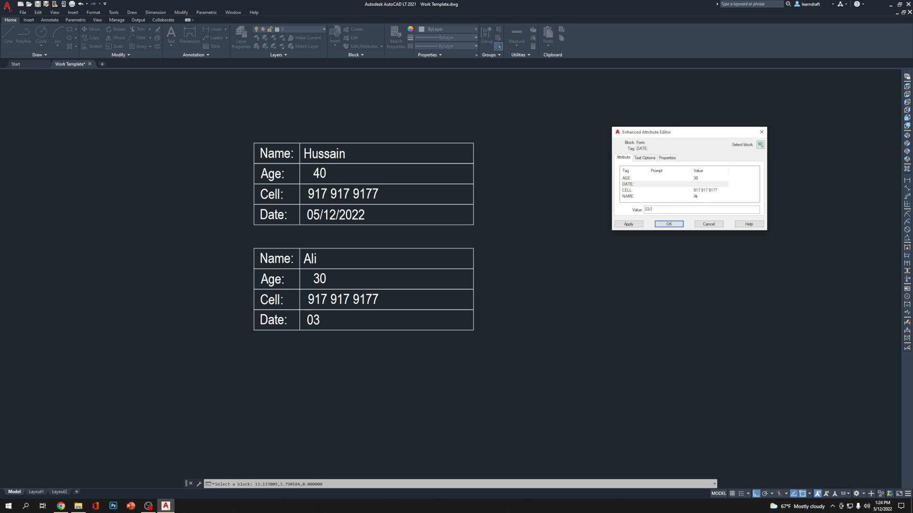
text(06)
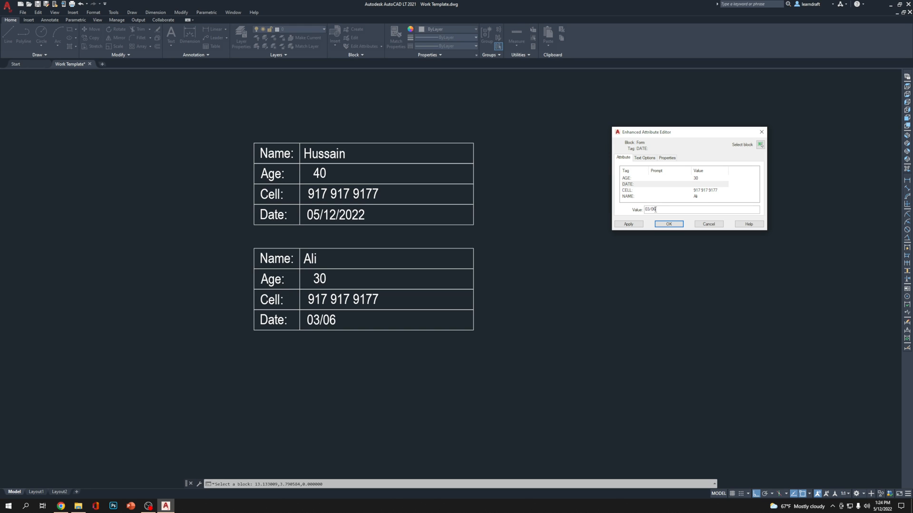
text(/)
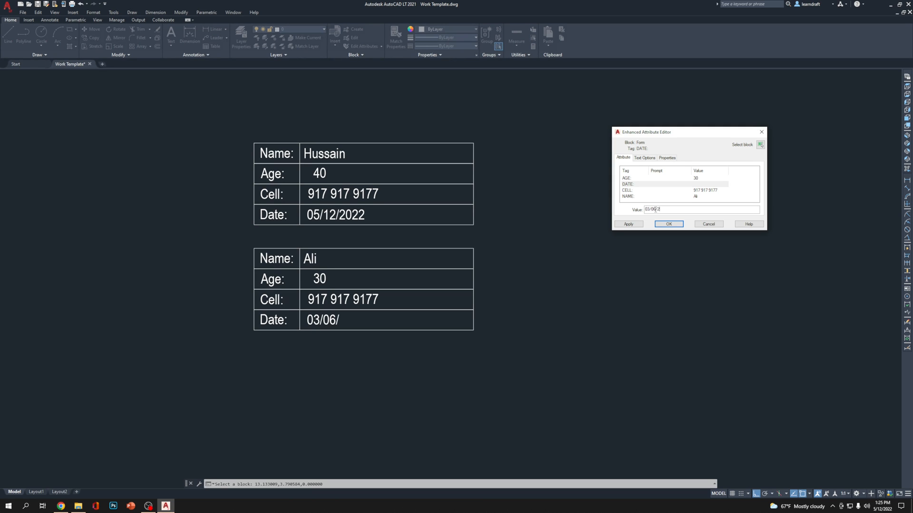
text(2019)
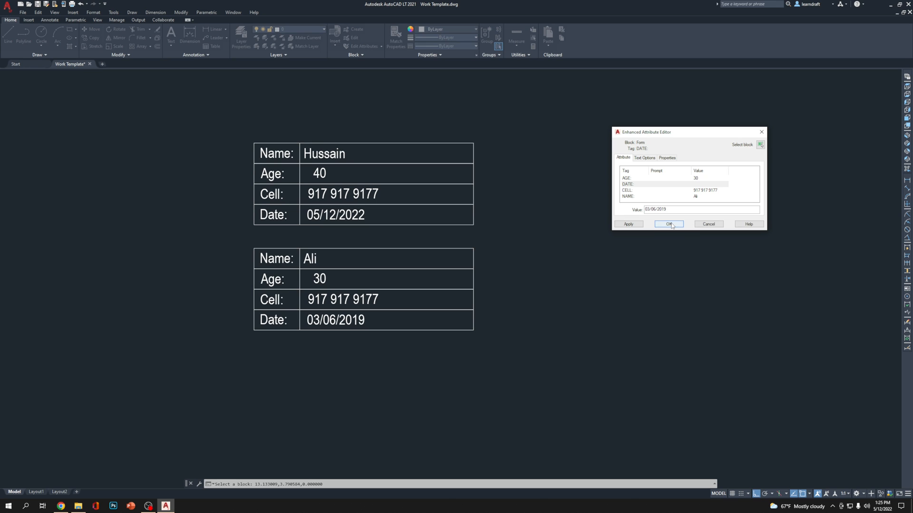
click(669, 224)
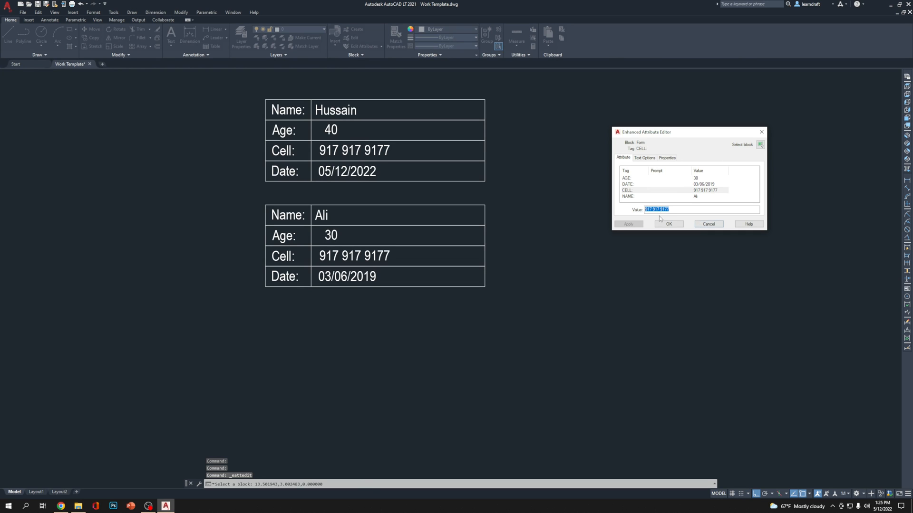
click(656, 209)
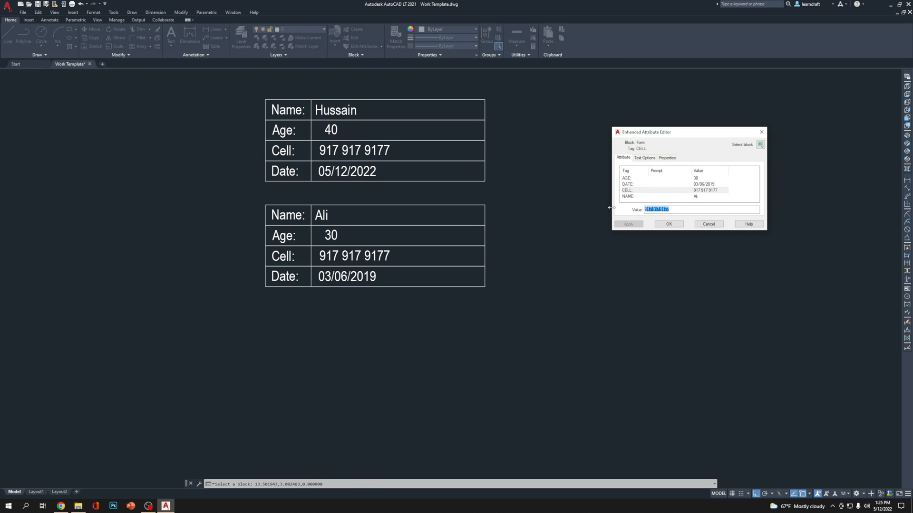
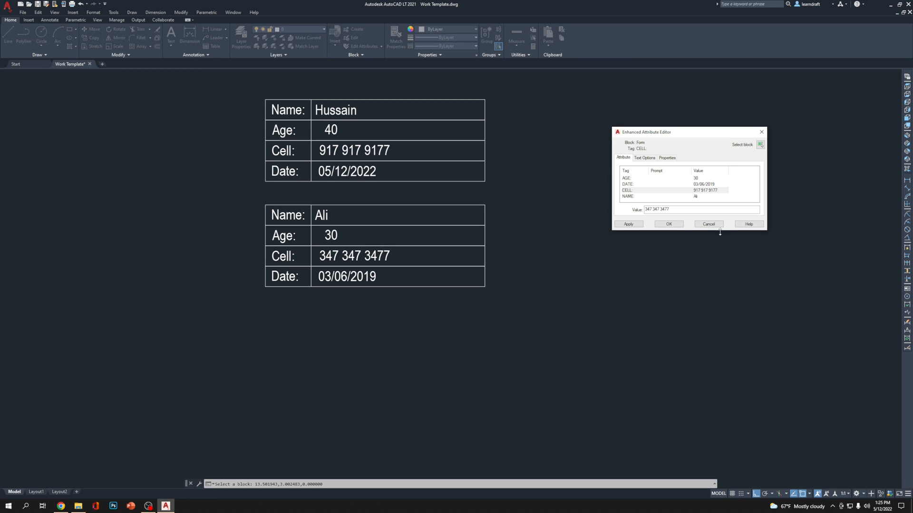
click(708, 223)
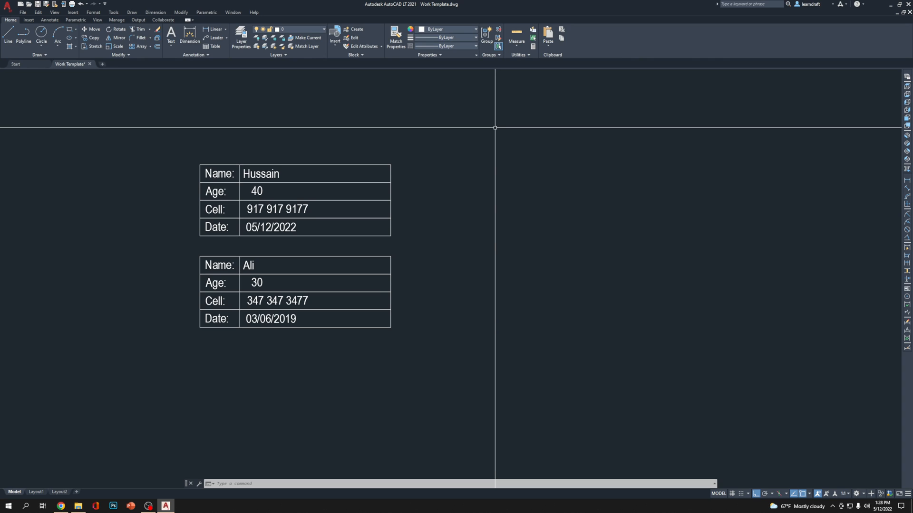
Step: Insert another Form block below Ali's with placeholder attribute values like name and date
click(335, 35)
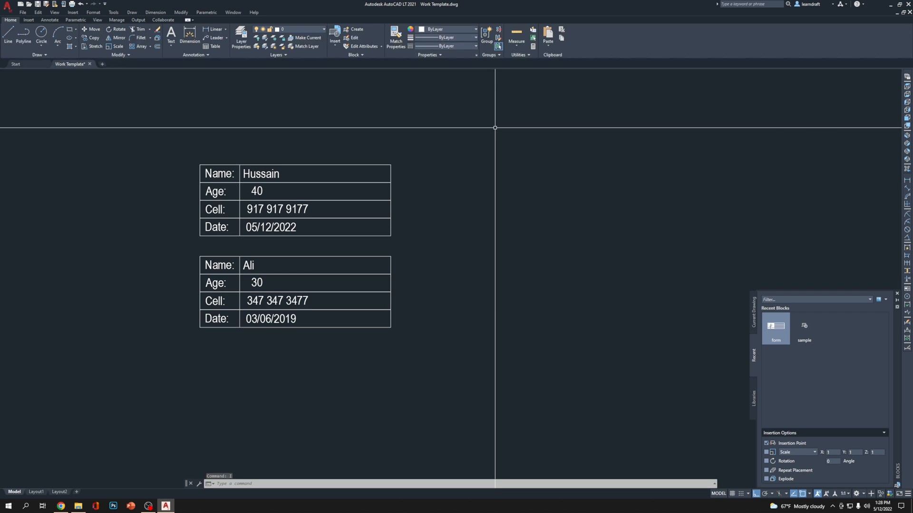
click(776, 327)
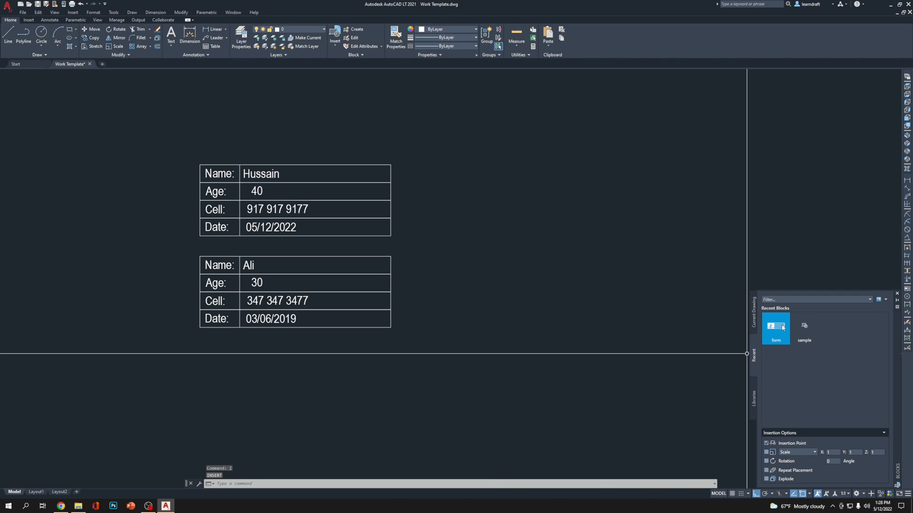
mouse_move(776, 326)
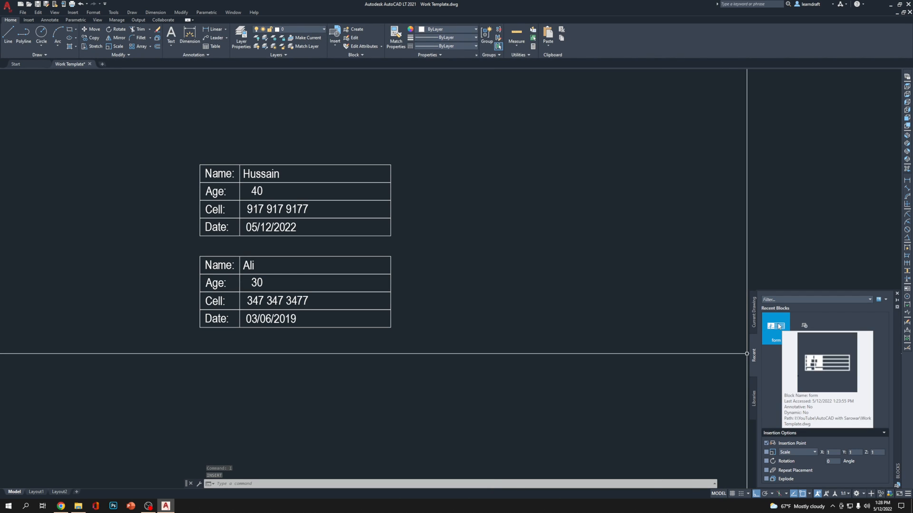
click(776, 325)
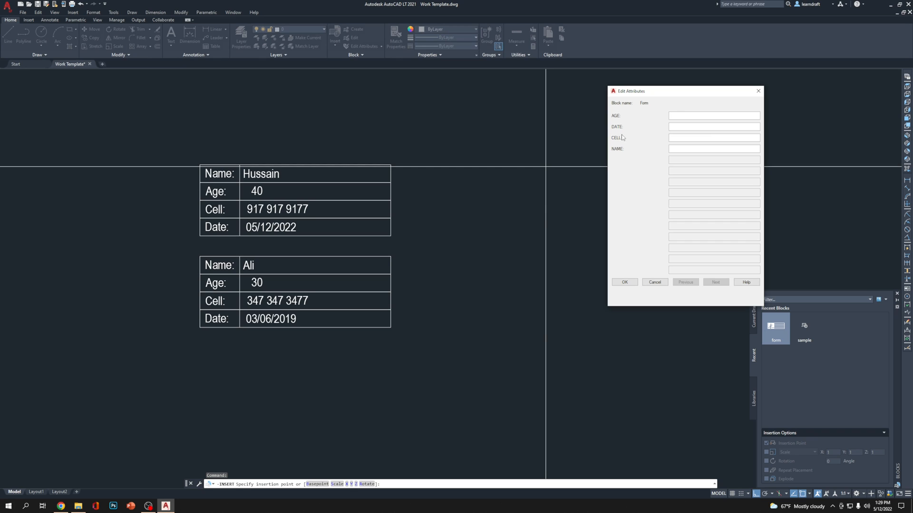
mouse_move(666, 101)
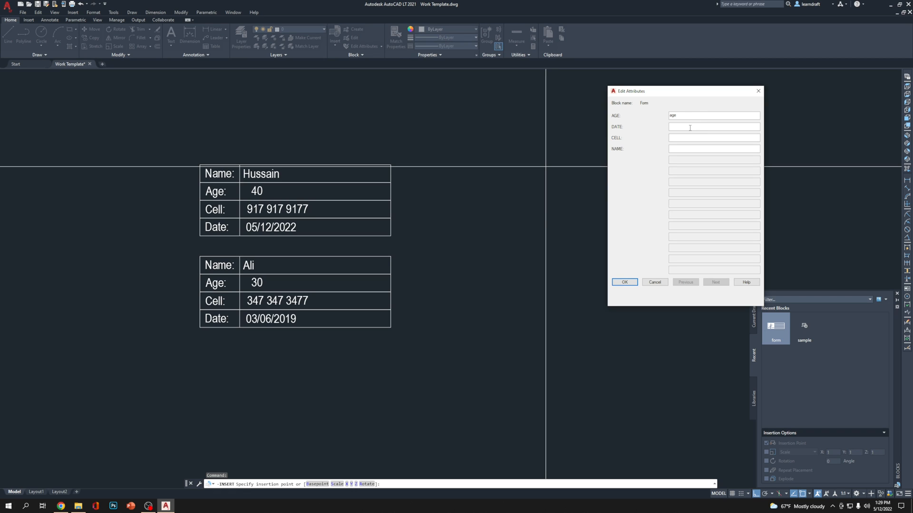
text(date)
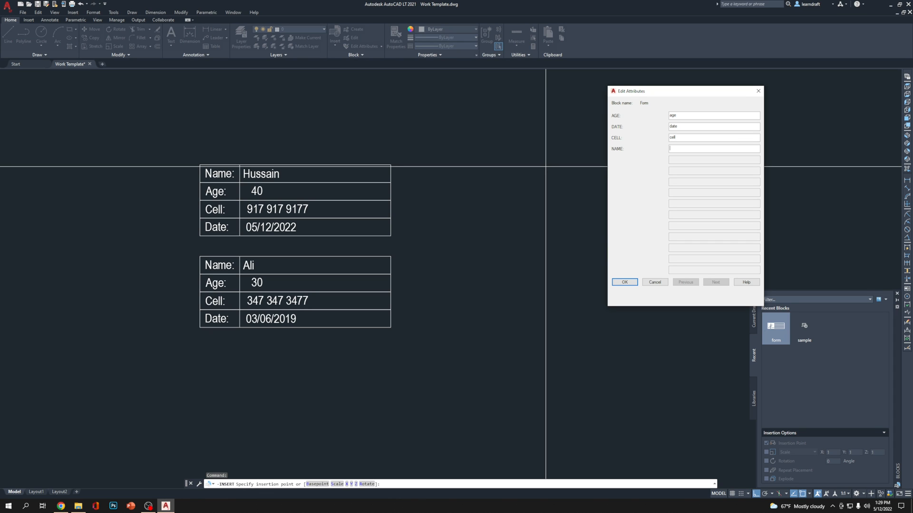
text(name)
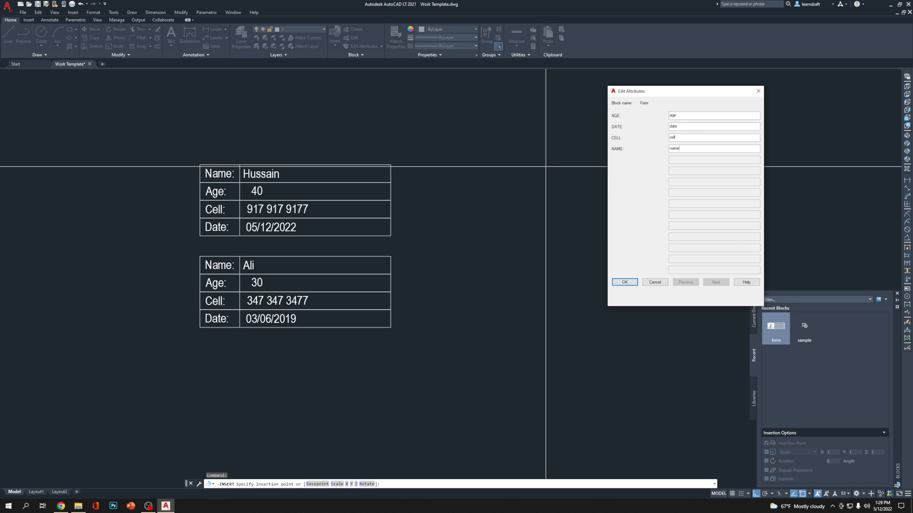
click(624, 282)
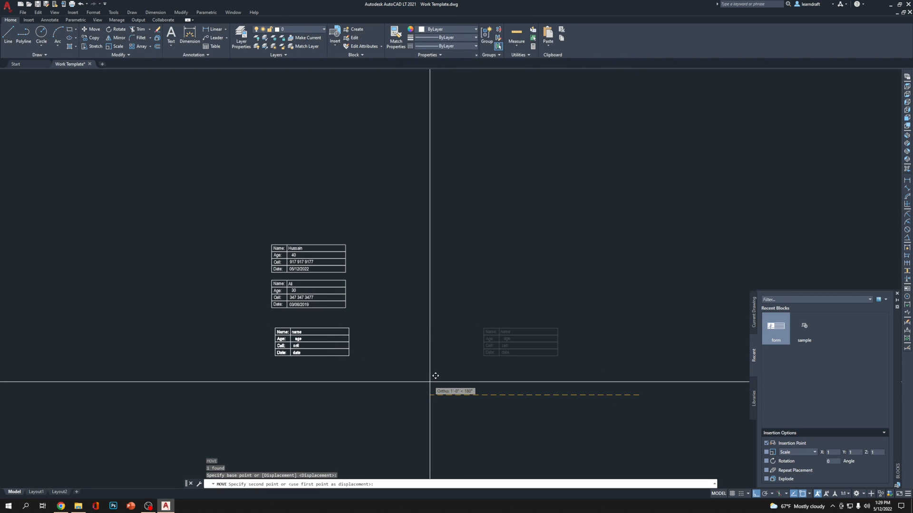
Step: Zoom in on the third Form block to edit its attributes
scroll(up, 3)
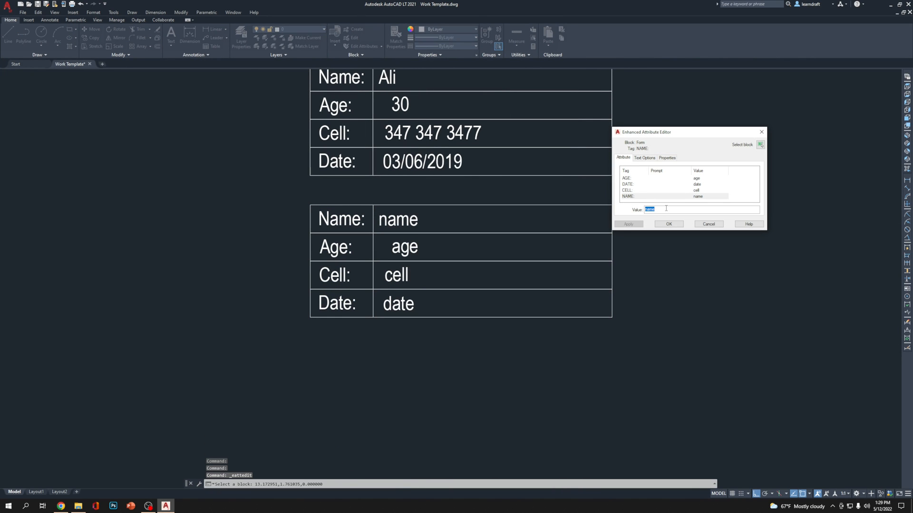
Step: Replace the placeholder name with Charlie and set age to 49
key(Delete)
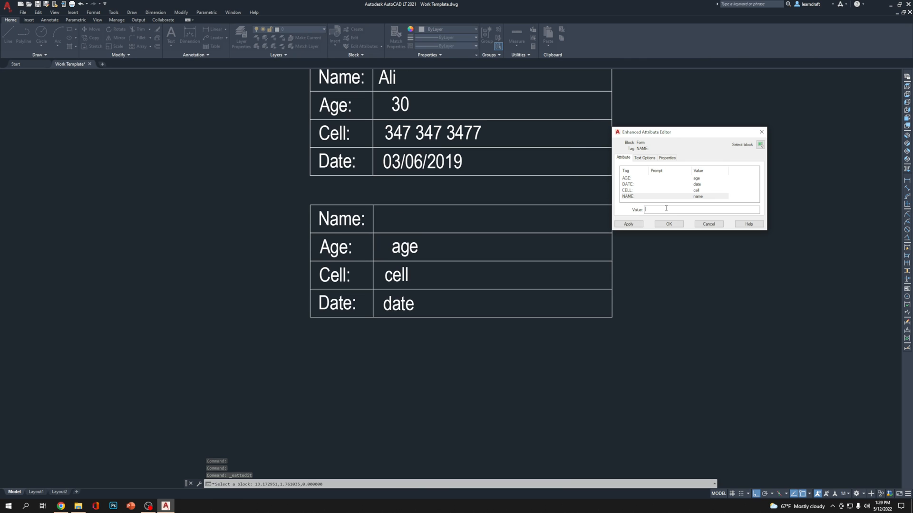
text(Ch)
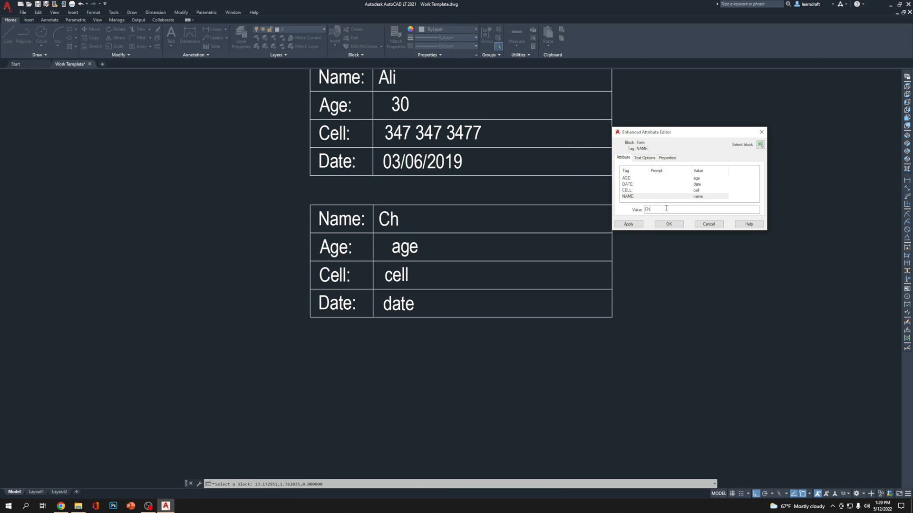
text(ar)
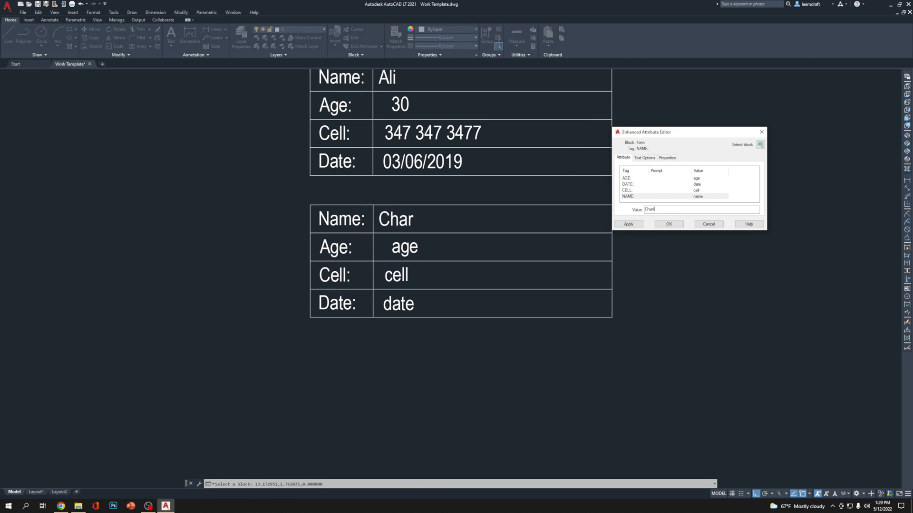
text(lie)
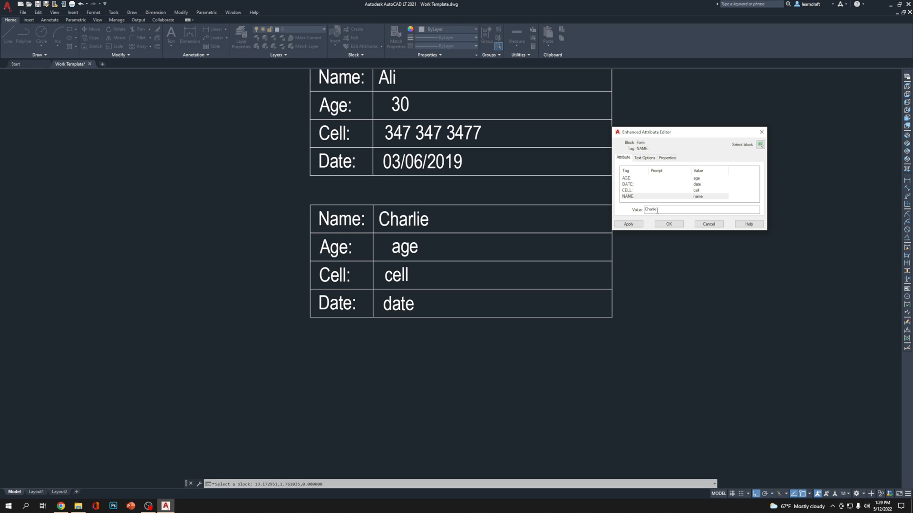
click(628, 178)
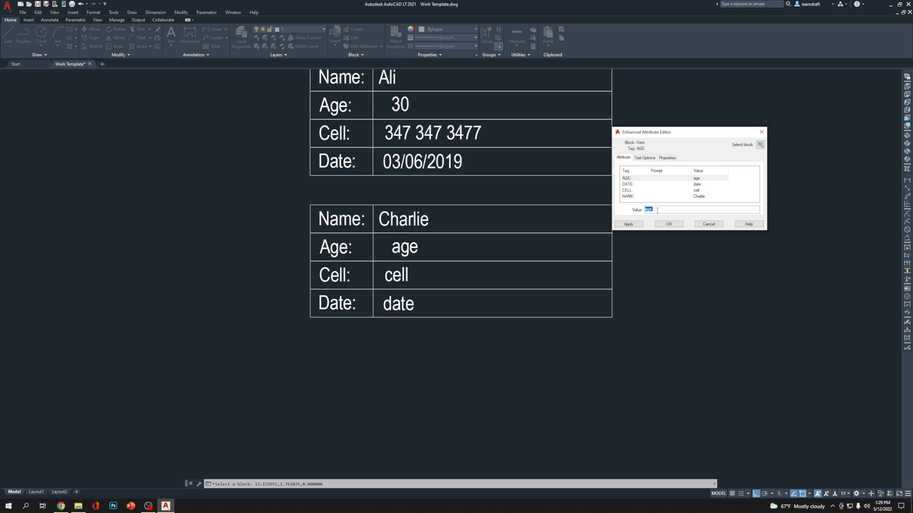
text(49)
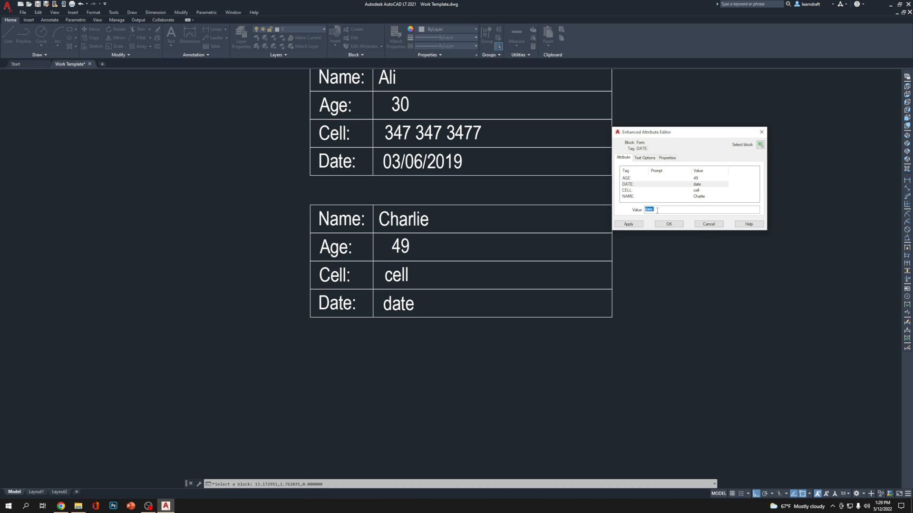
text(10/)
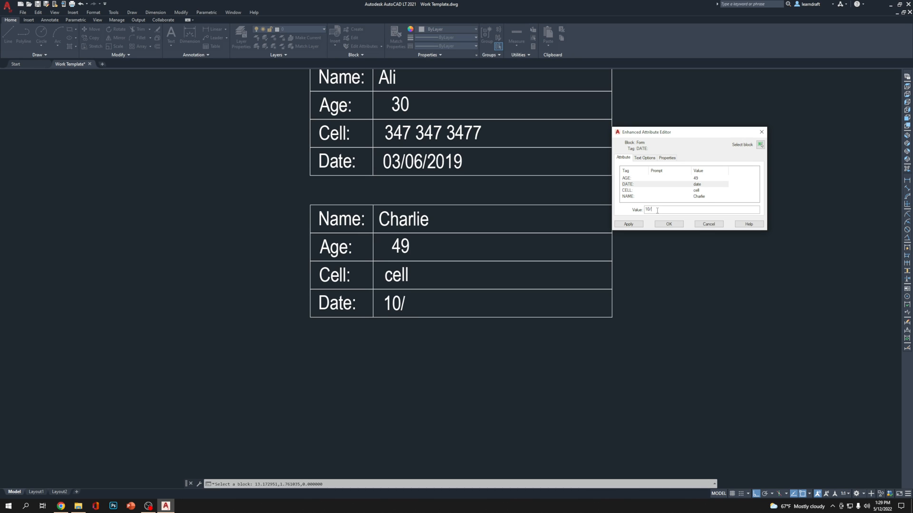
text(29/2020)
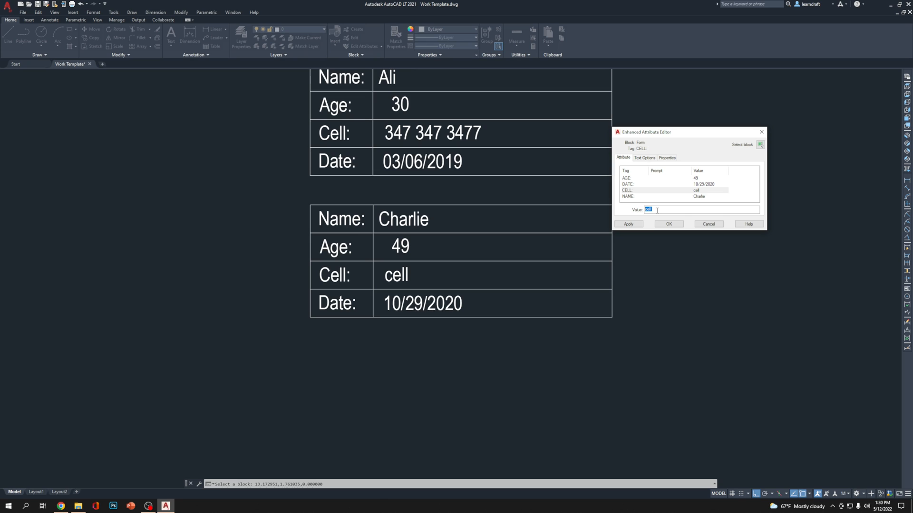
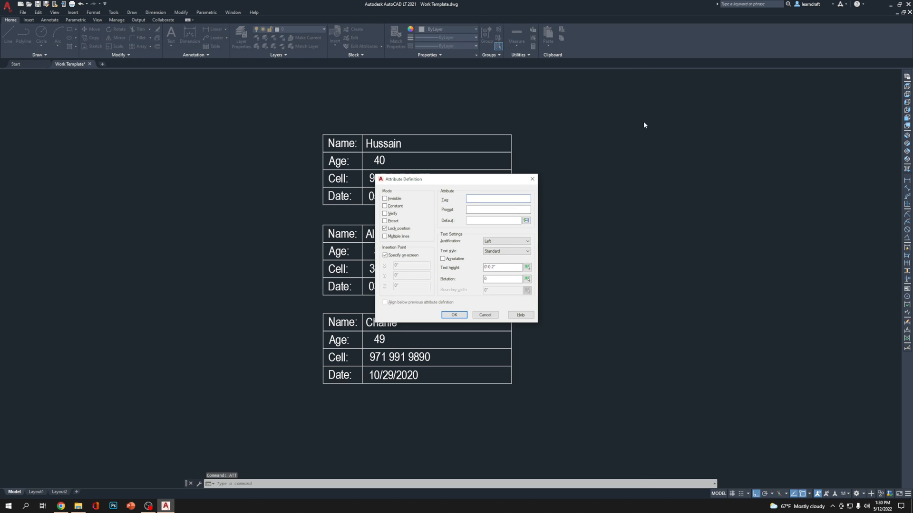
mouse_move(646, 198)
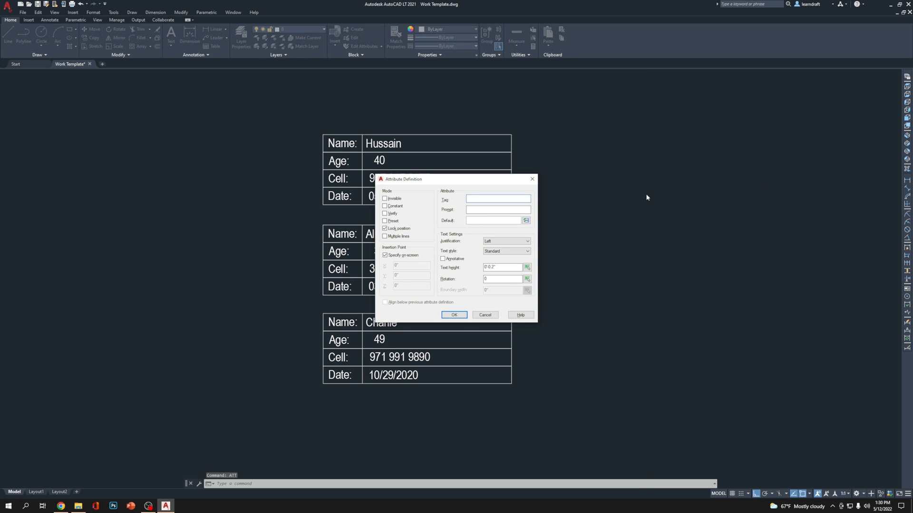
Step: Define a TEST attribute and place it to the right of Hussain's form
text(test)
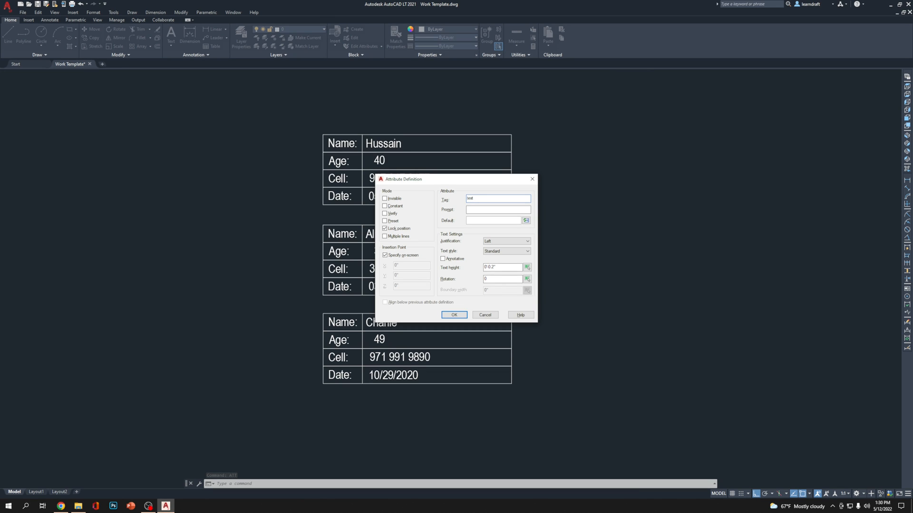
click(453, 314)
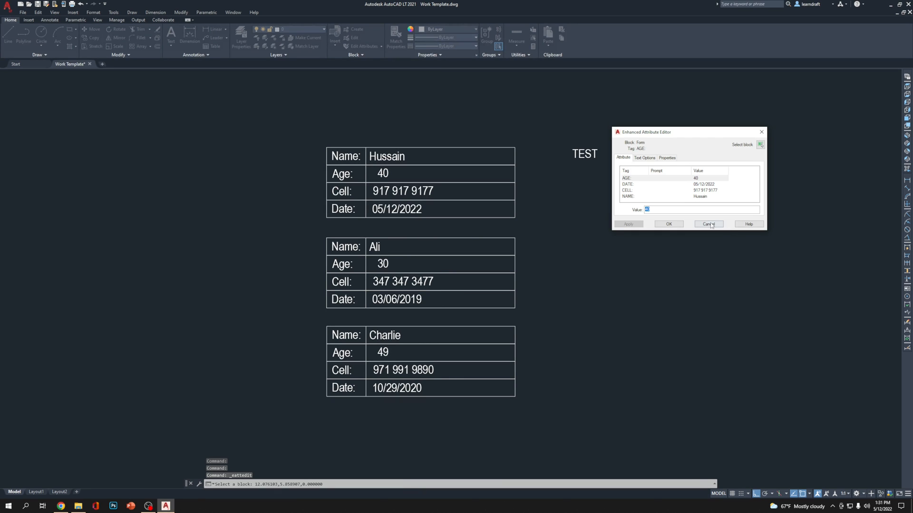
click(708, 224)
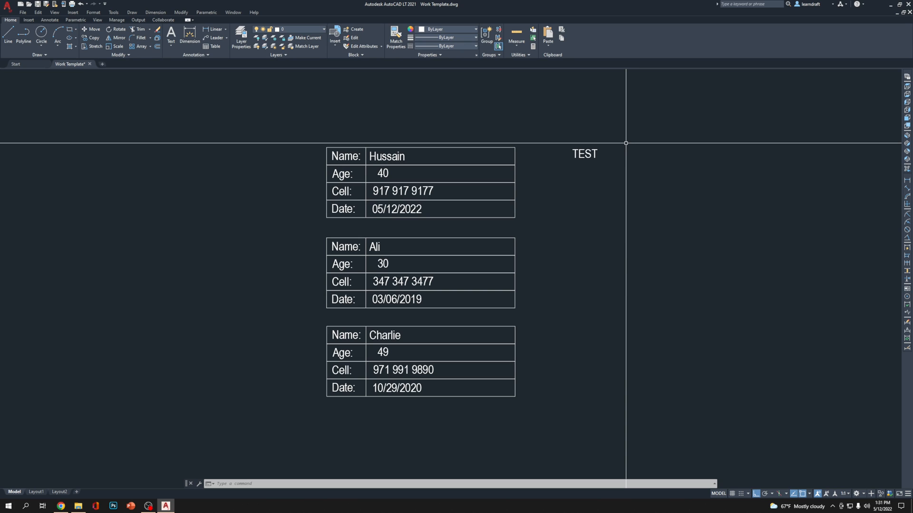
click(627, 143)
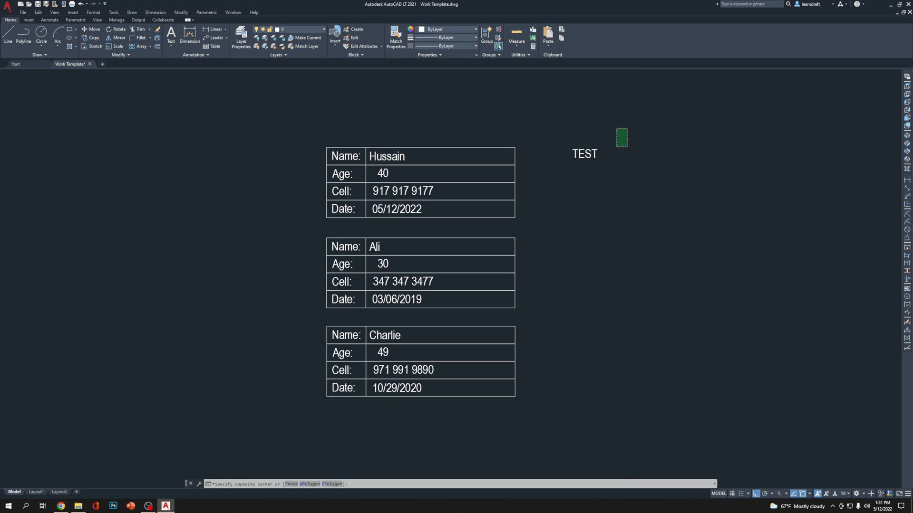